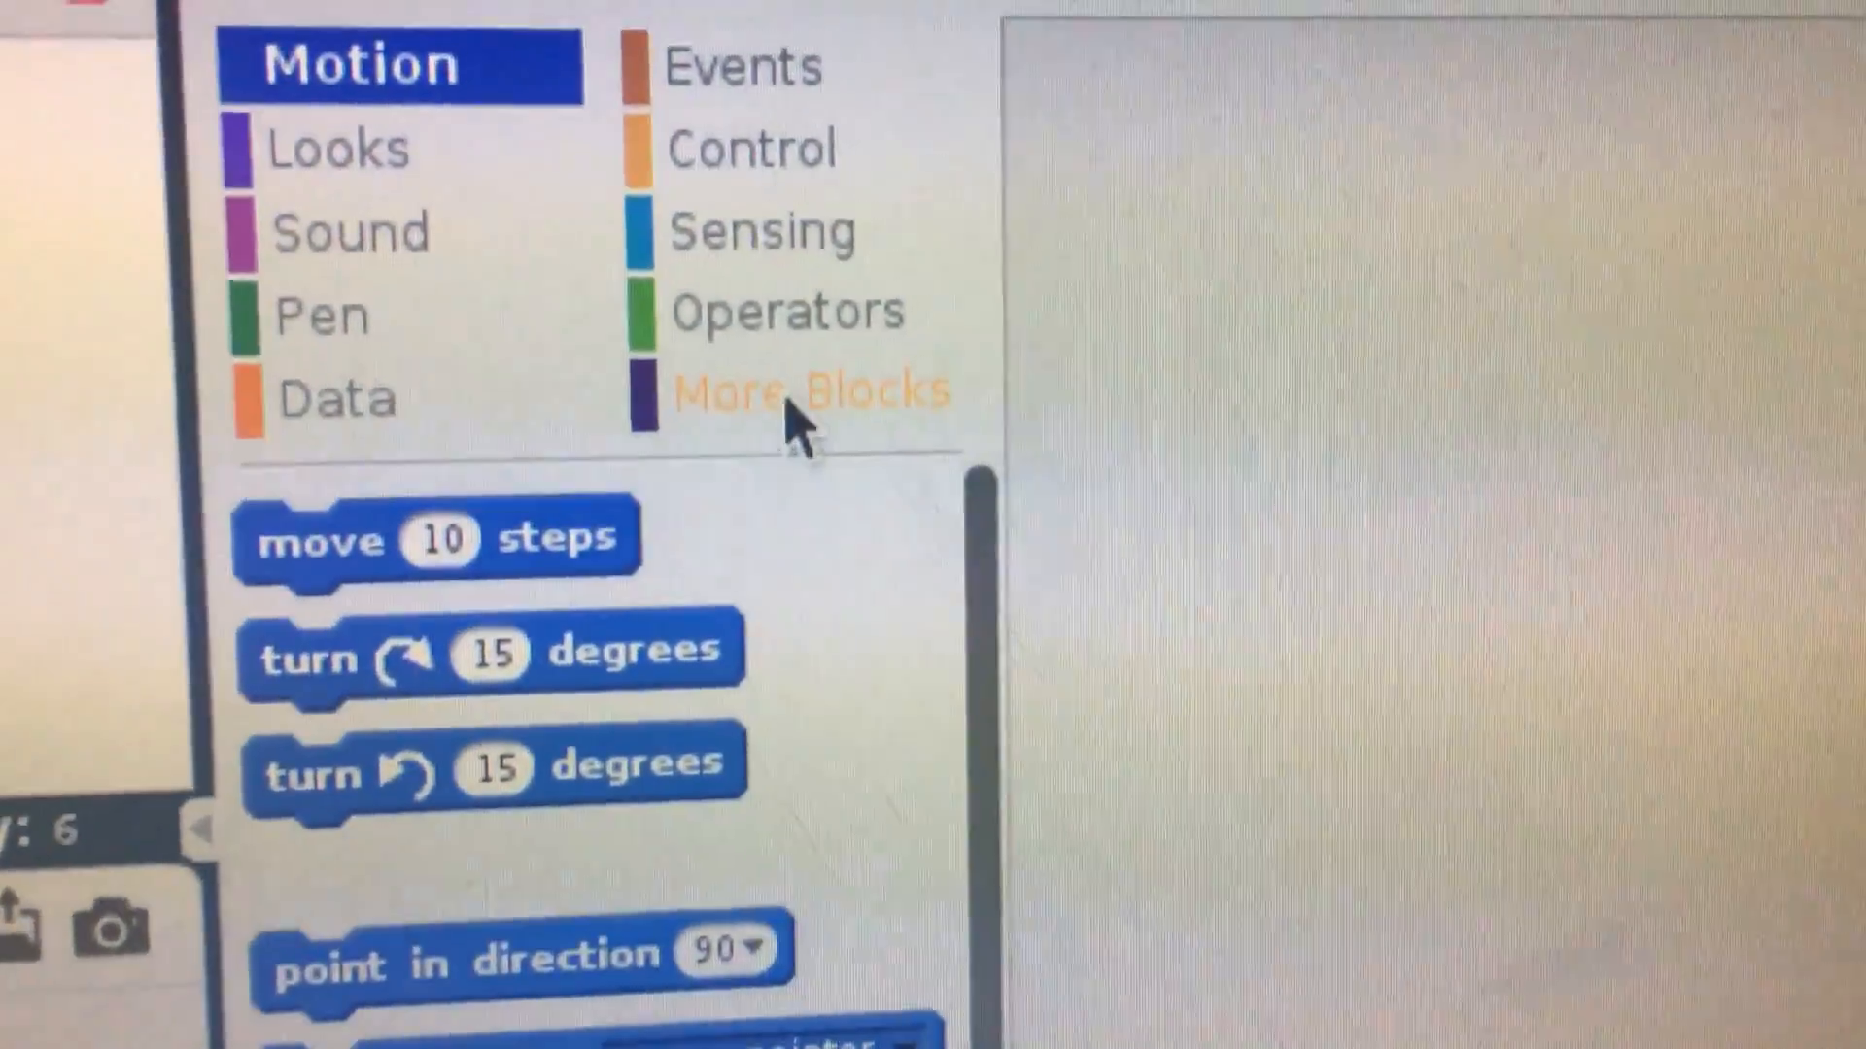
Add the Pi GPIO extension from the More Blocks extension library.
left_click(809, 391)
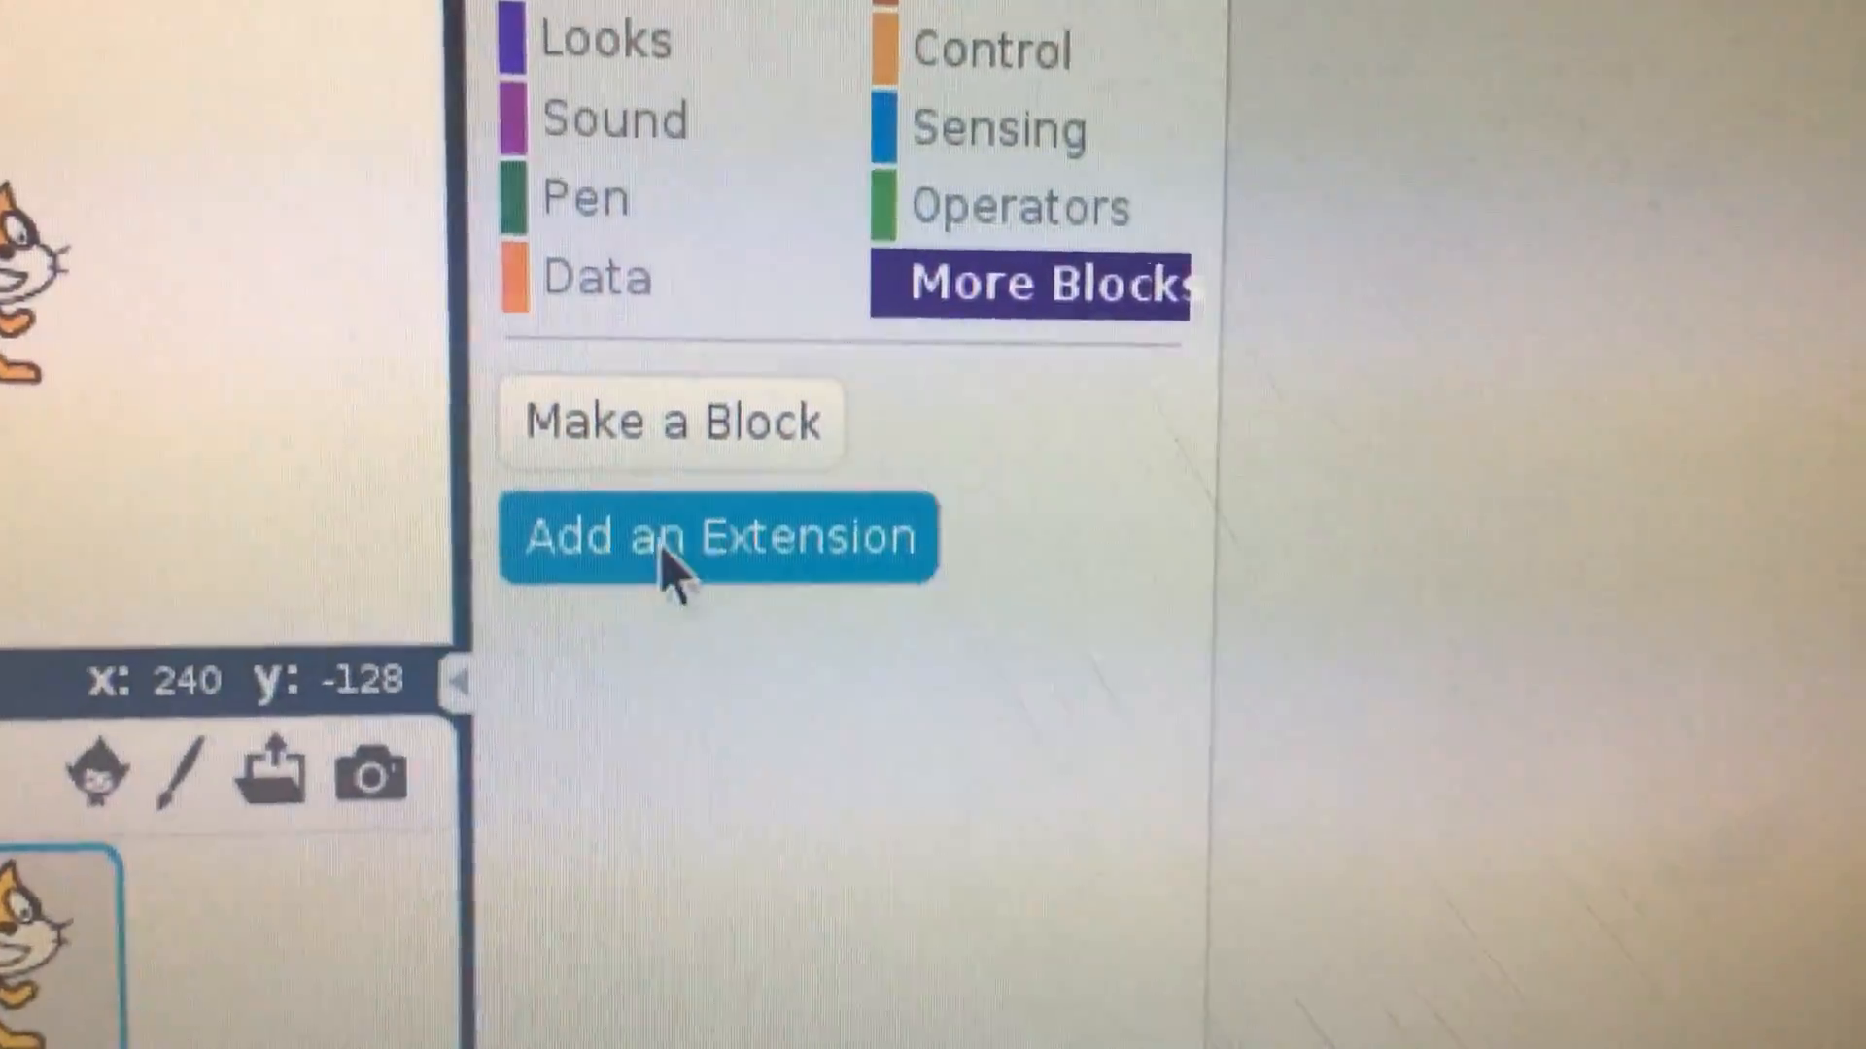
left_click(717, 535)
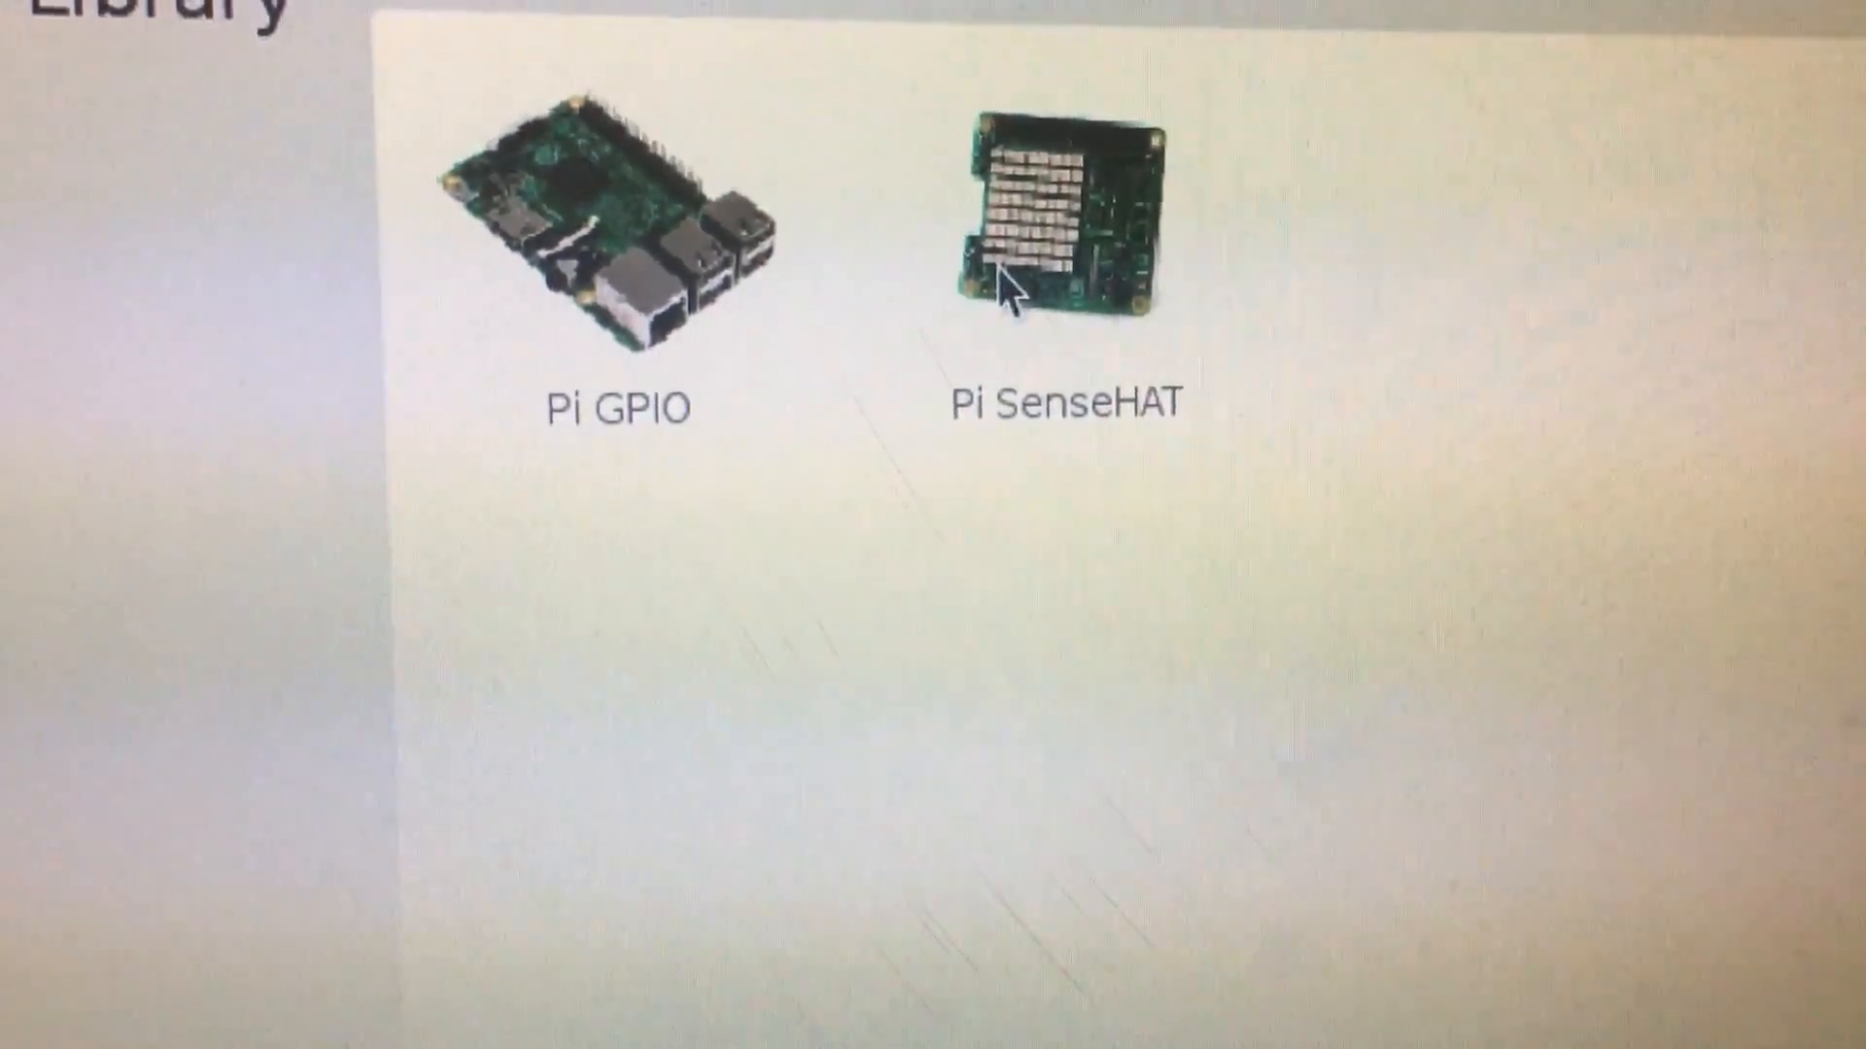
left_click(619, 238)
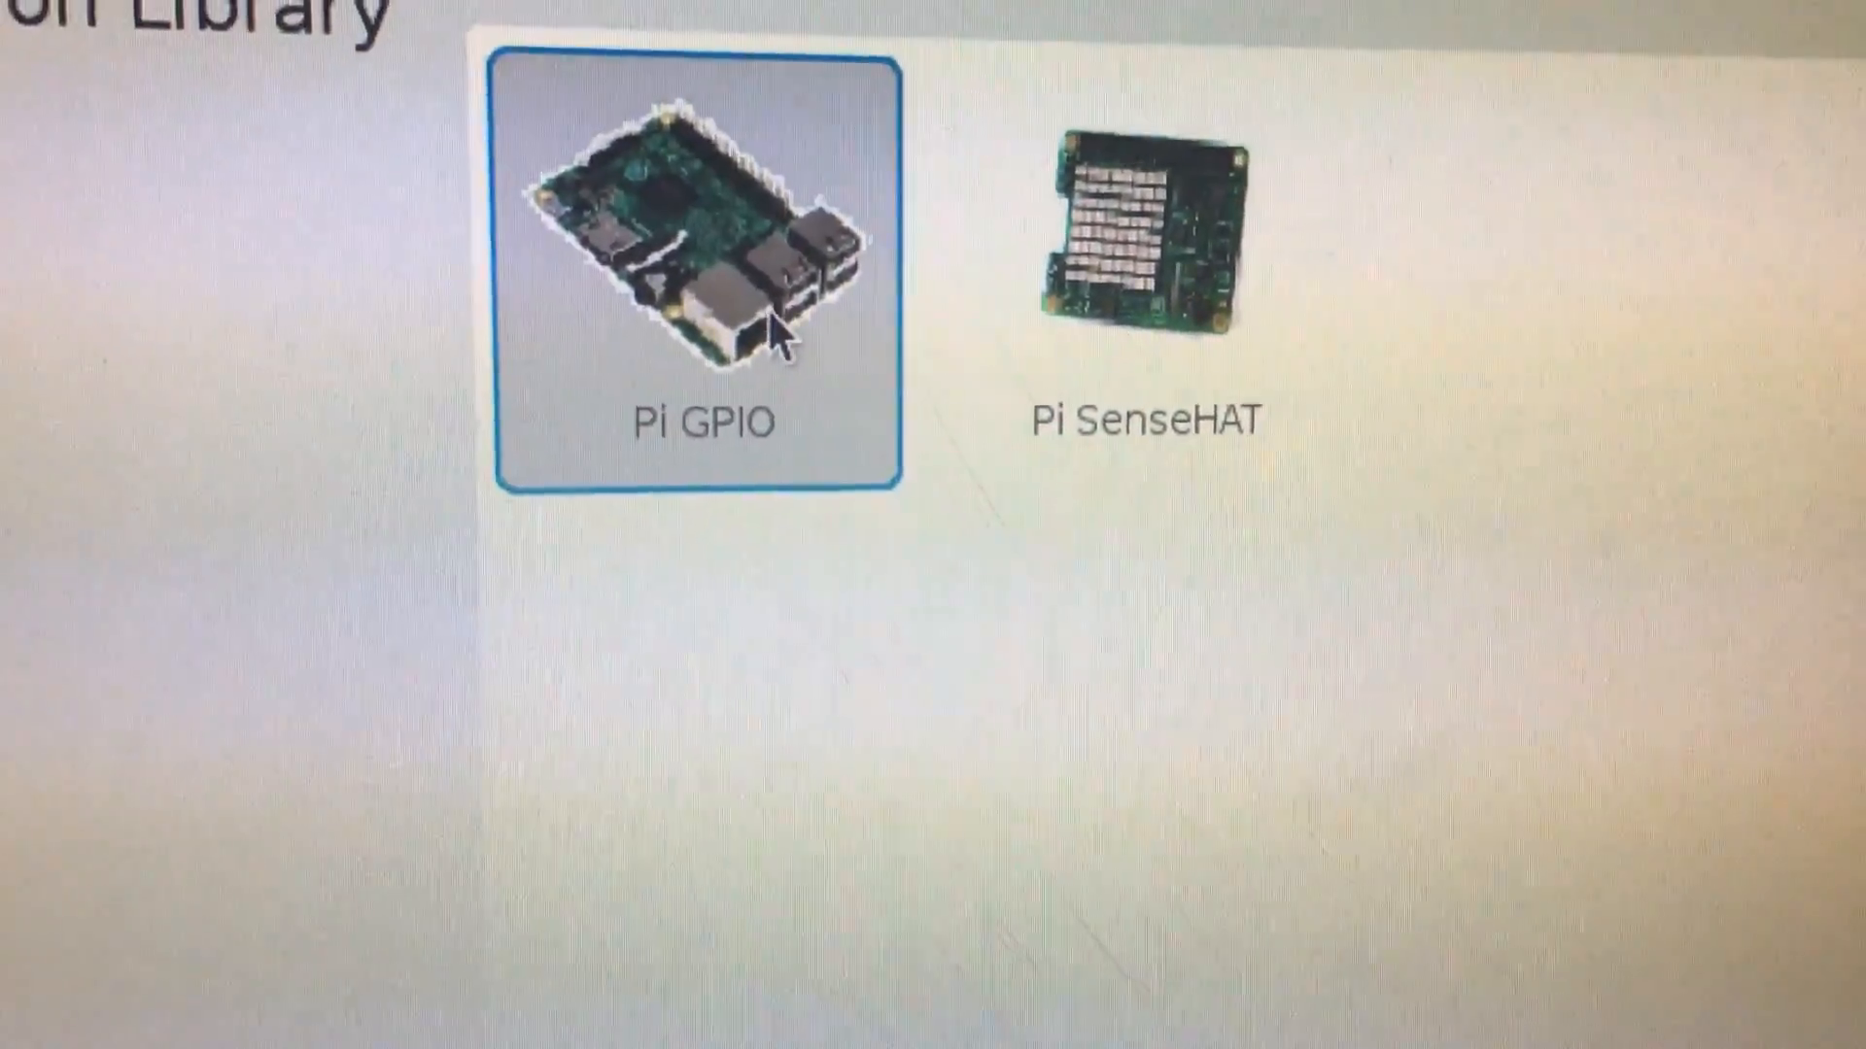
left_click(698, 275)
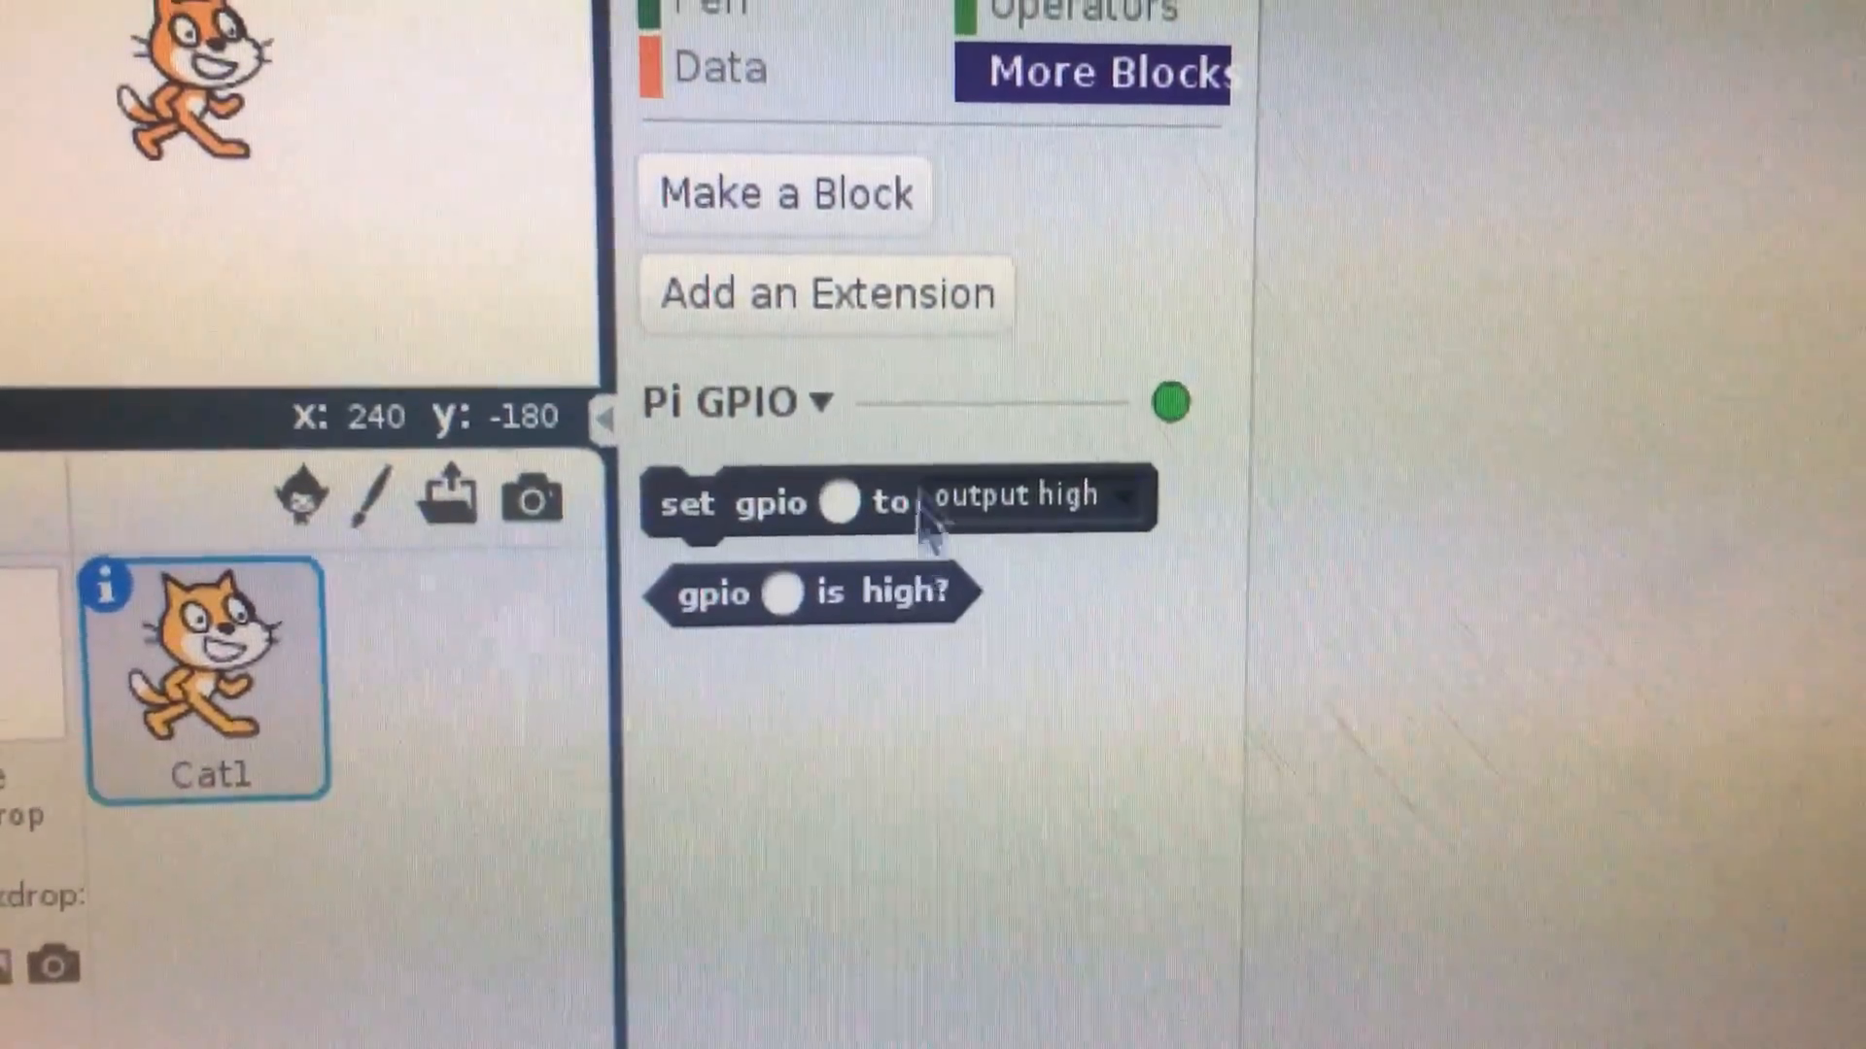
Add the Pi SenseHAT extension as well.
left_click(824, 292)
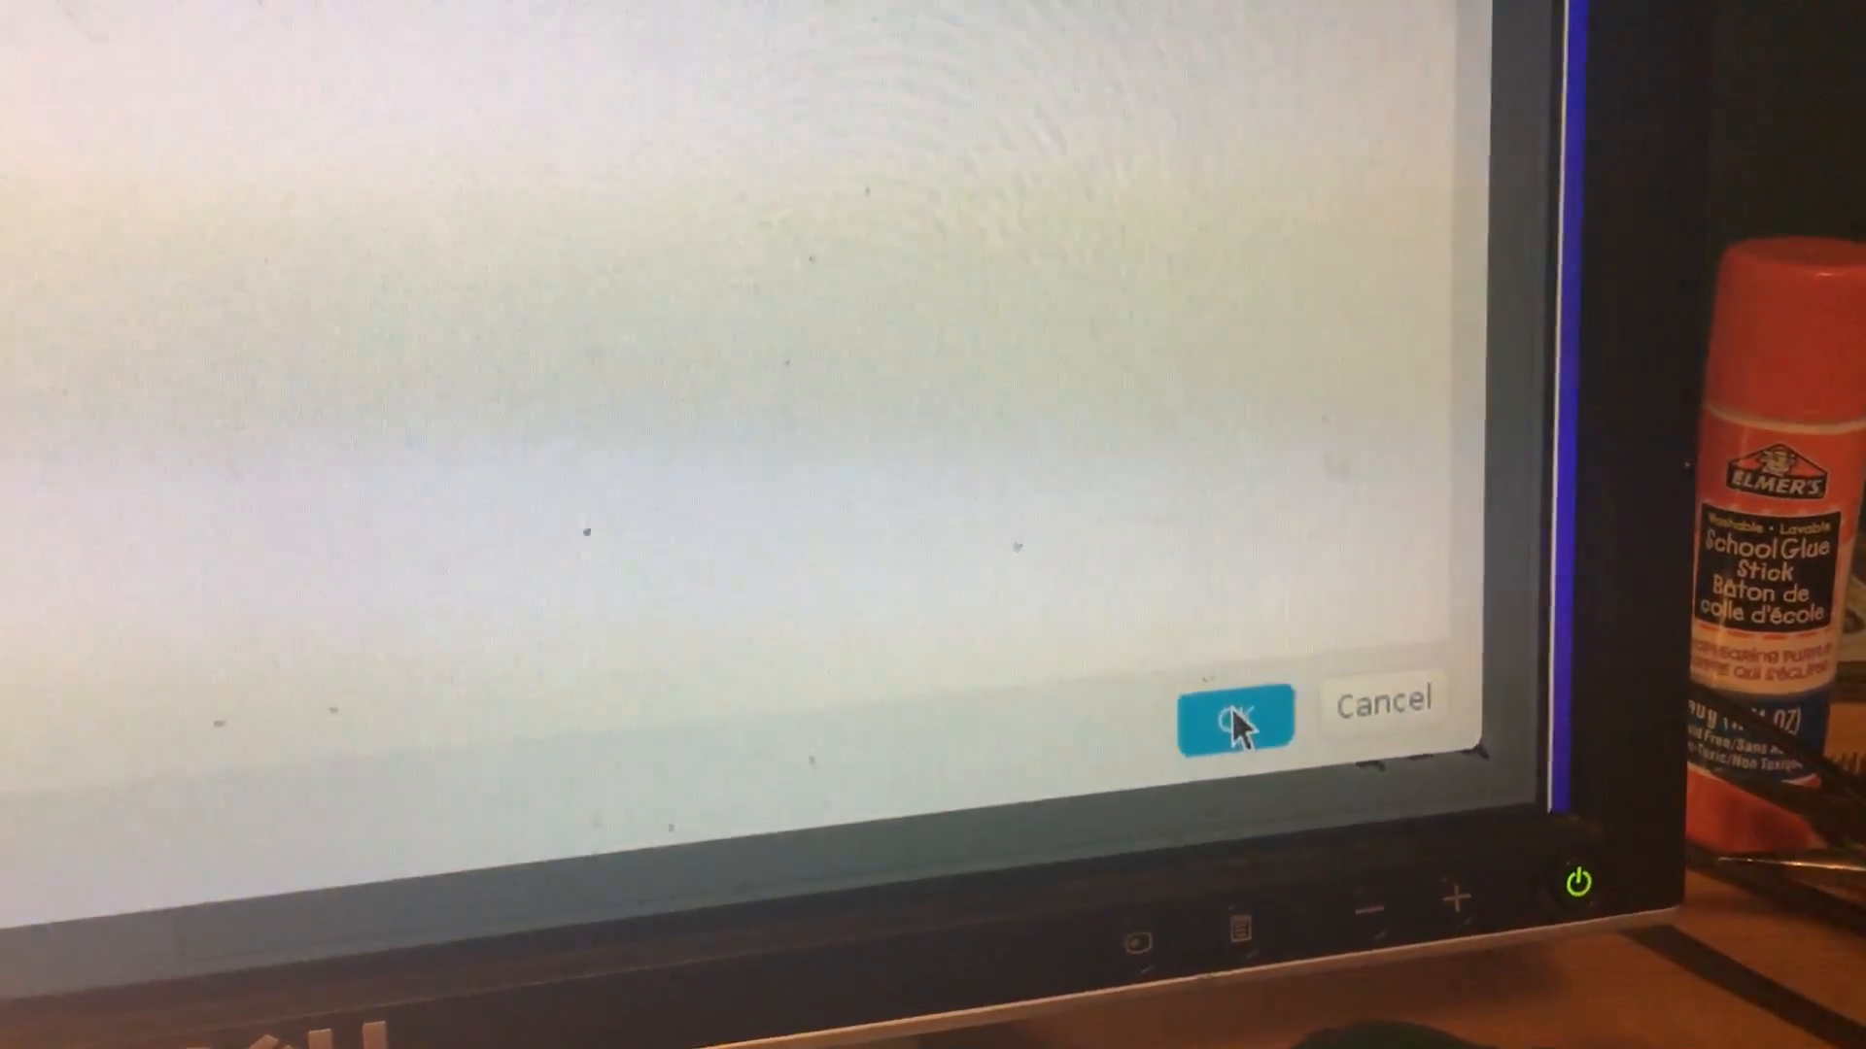
left_click(1235, 715)
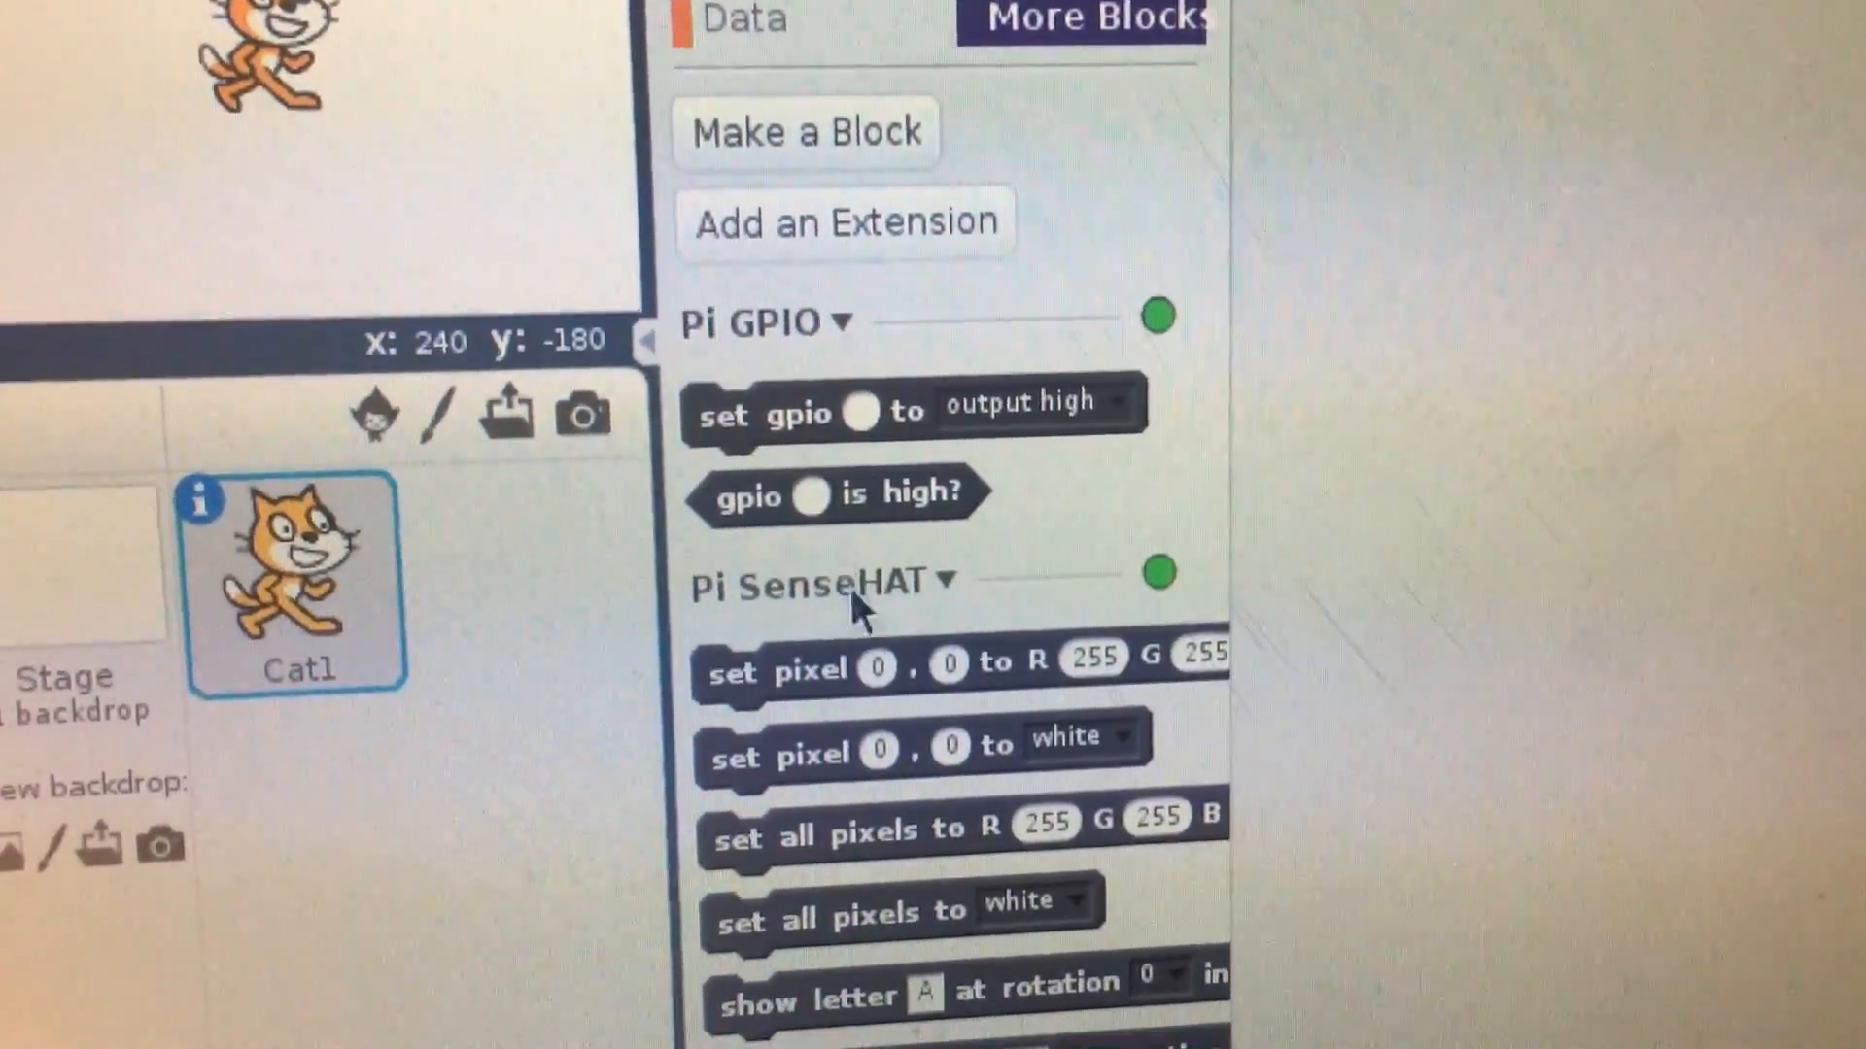
scroll("down", 3)
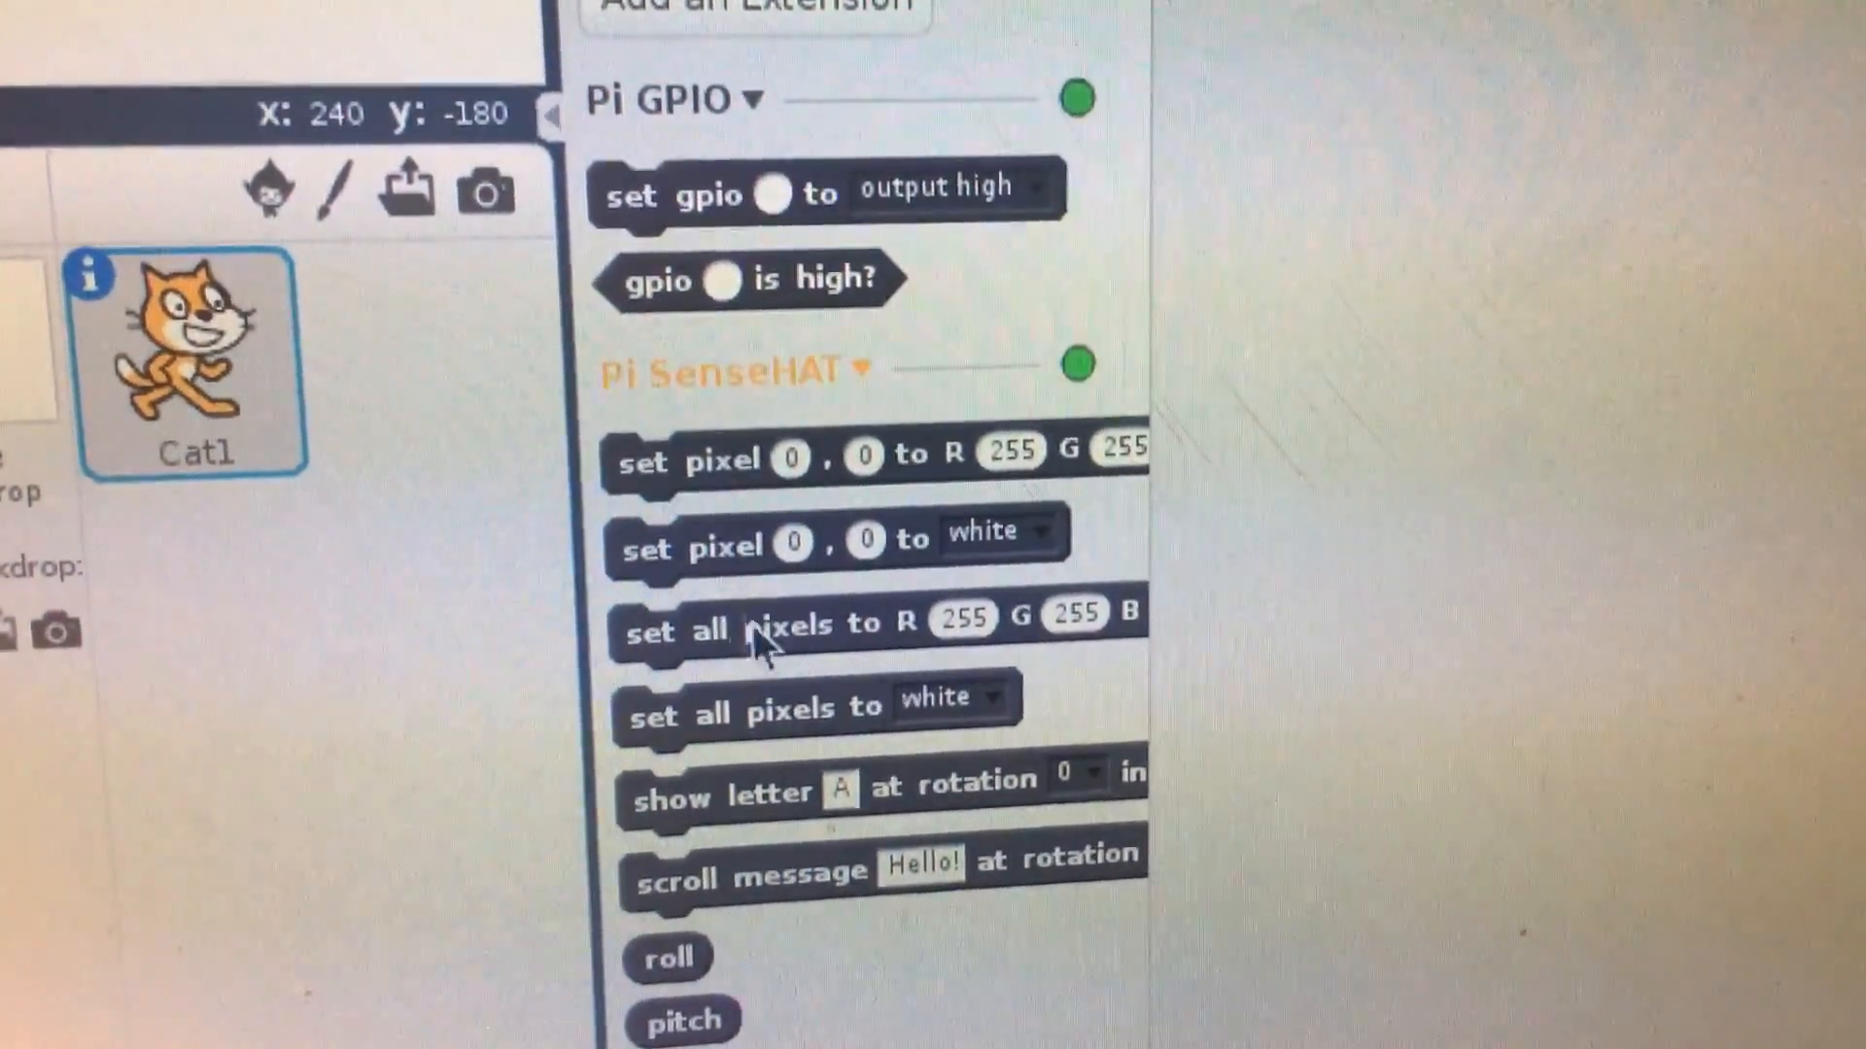
scroll("up", 3)
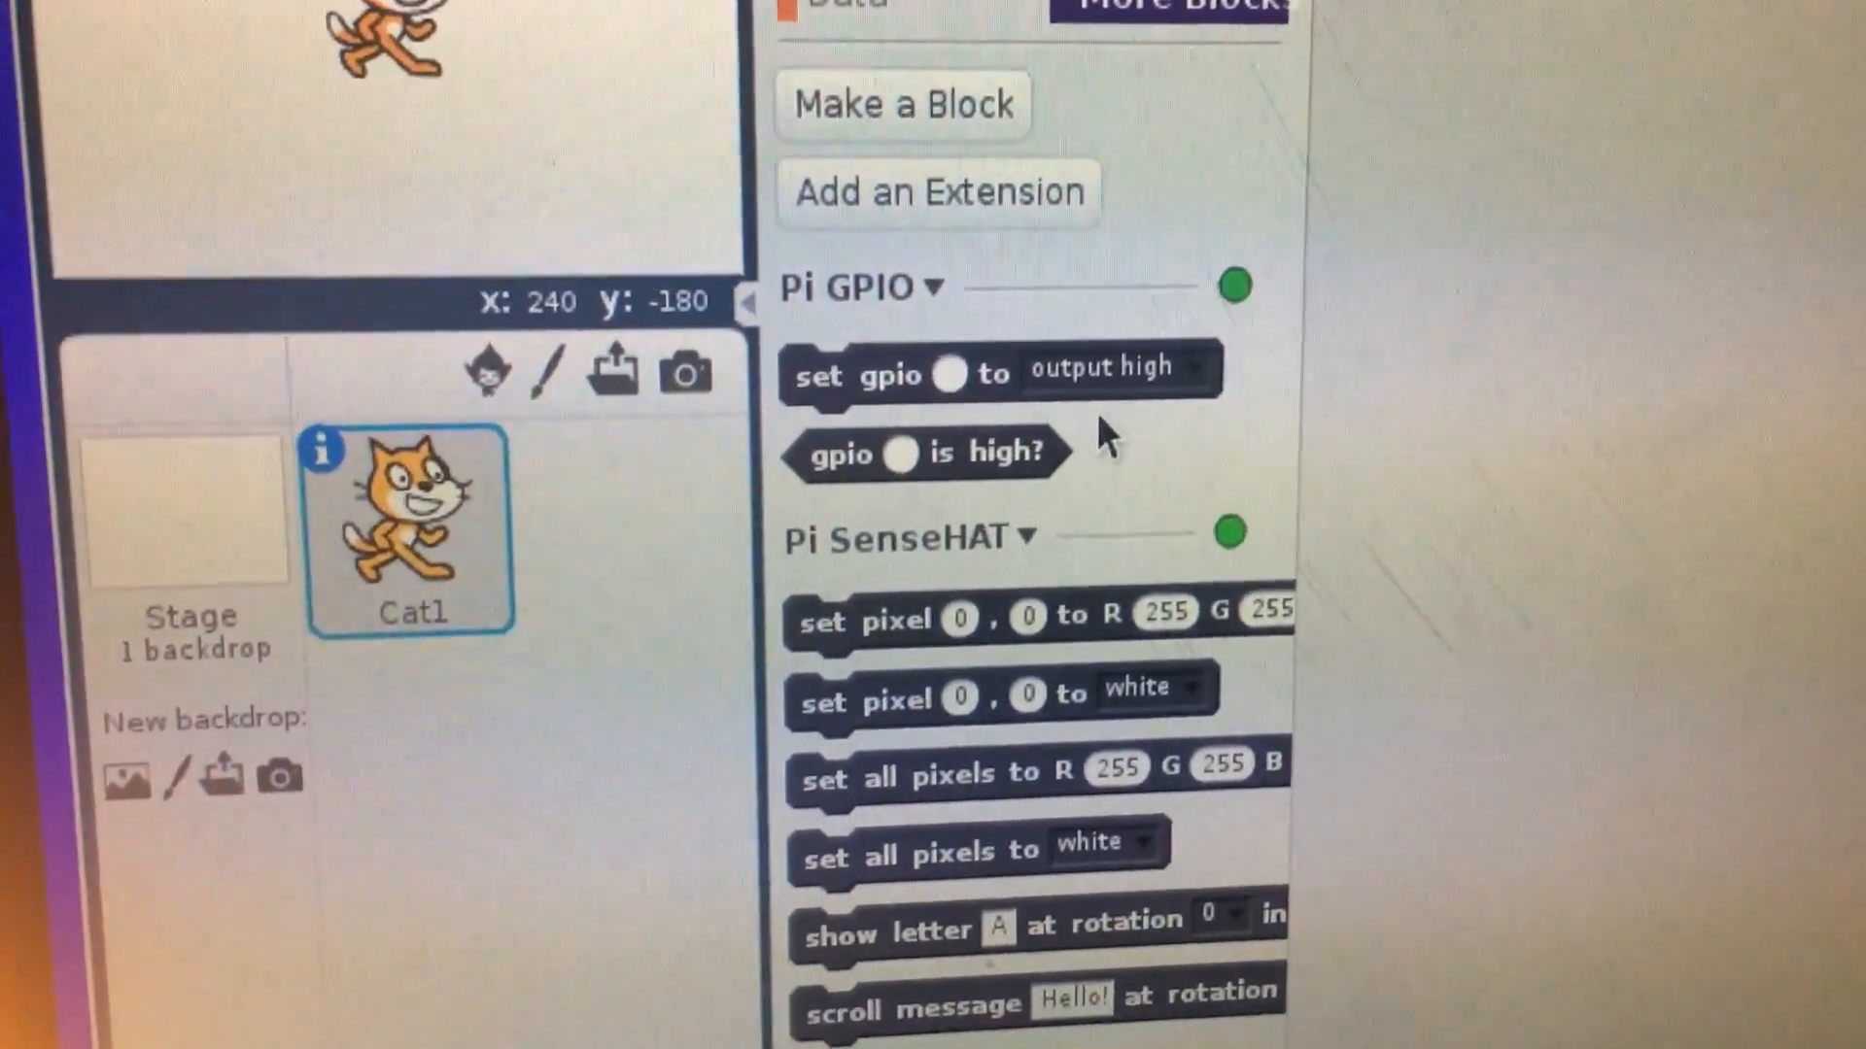
scroll("down", 3)
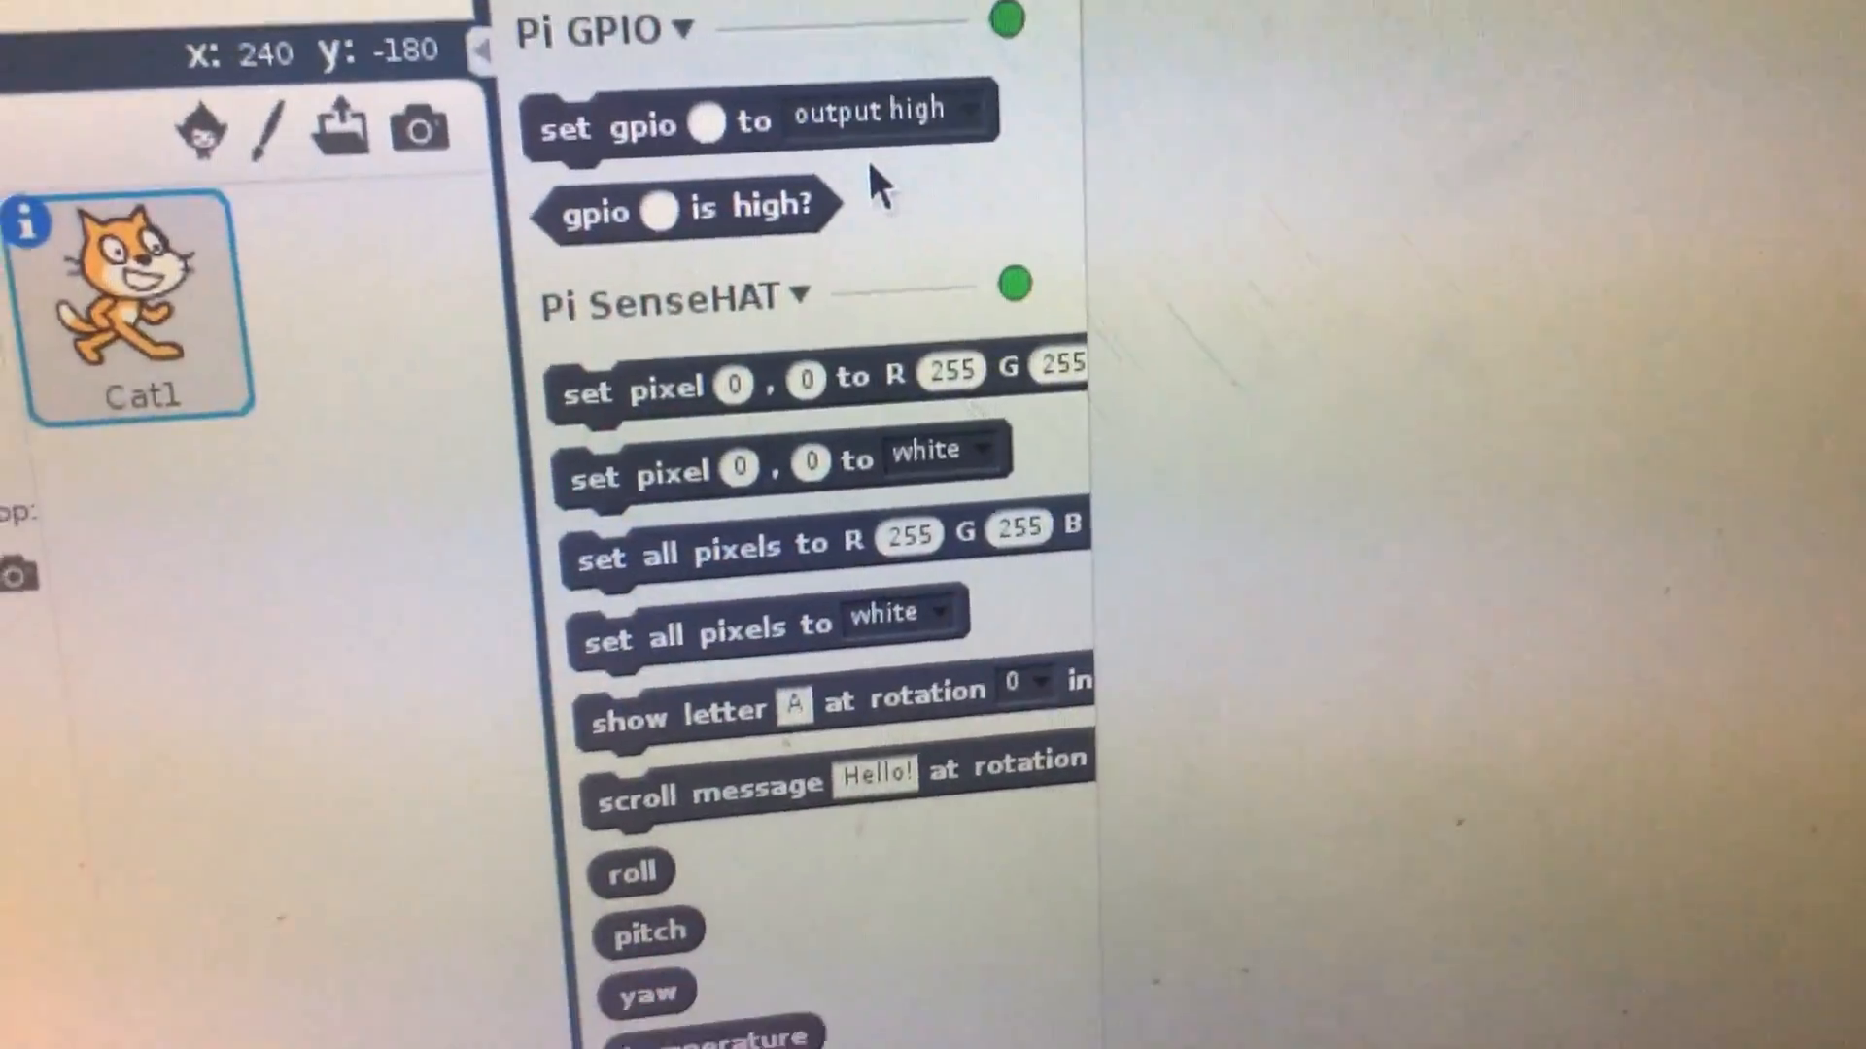
scroll("down", 3)
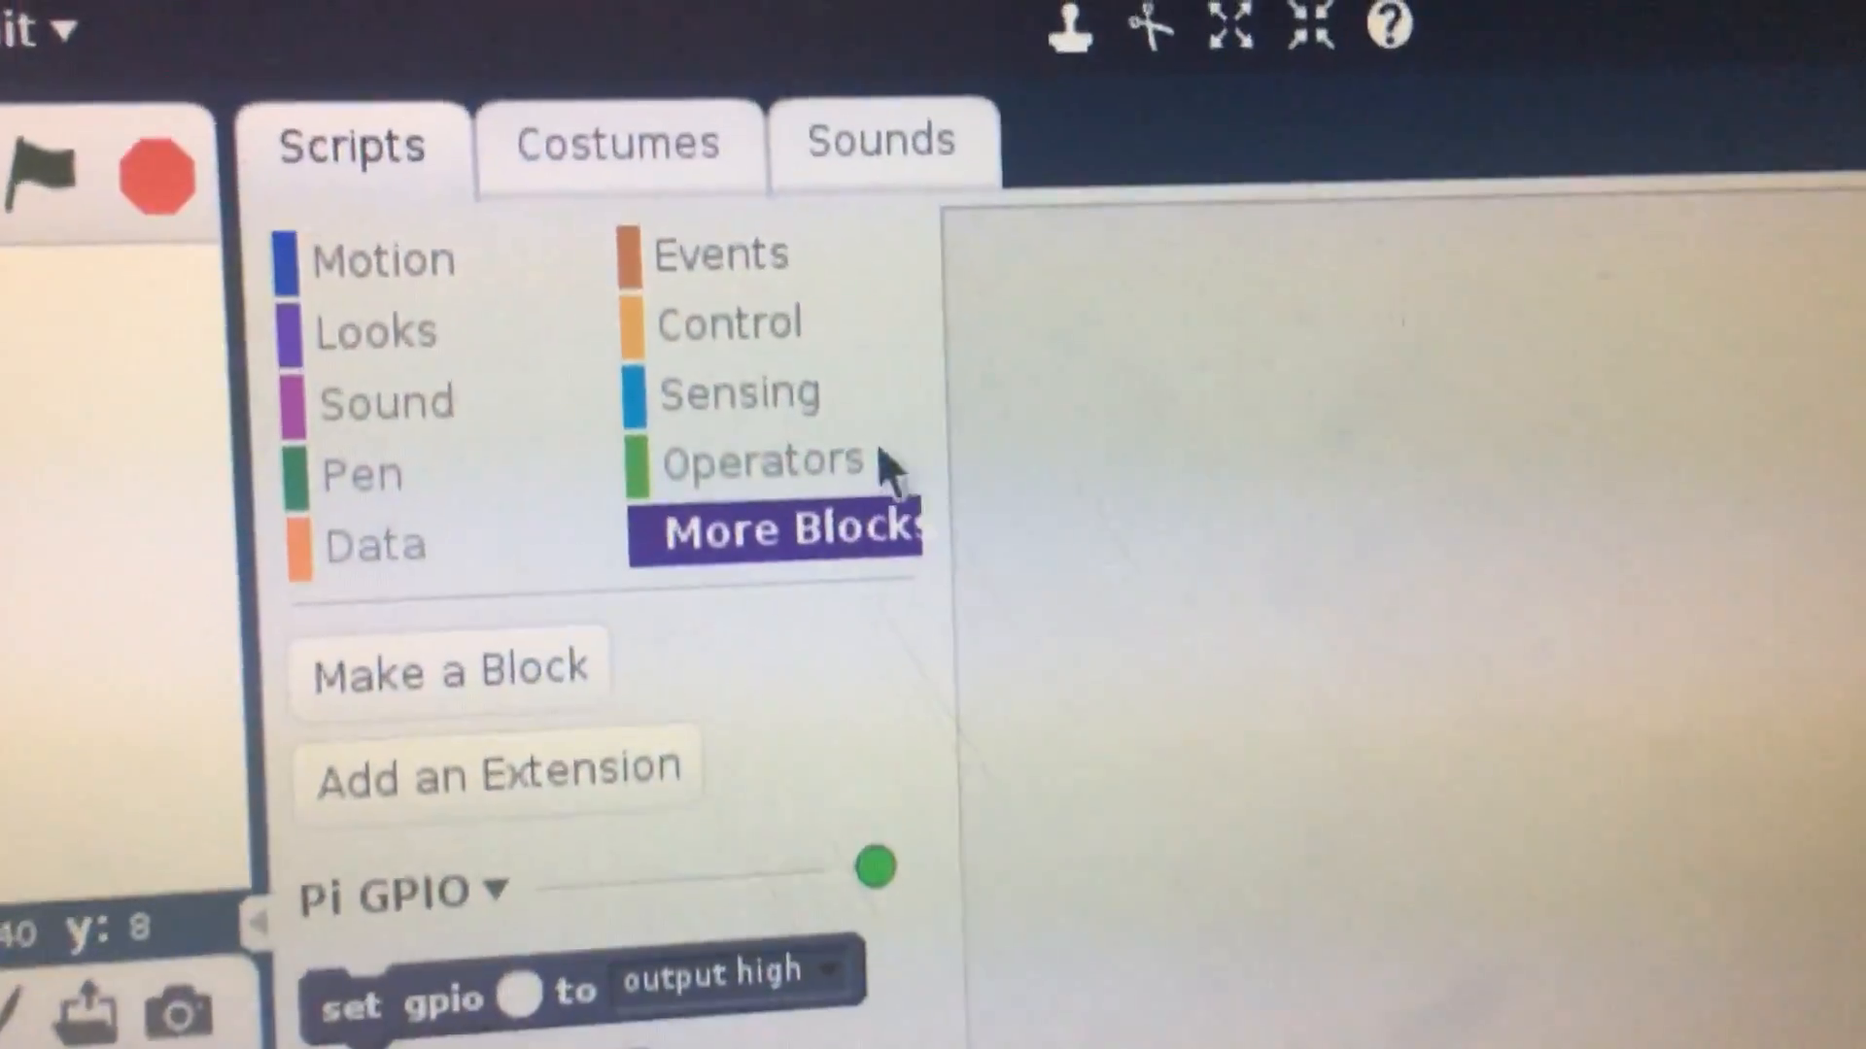
Place a 'when key pressed' hat from Events and set its key to 'a'.
left_click(720, 252)
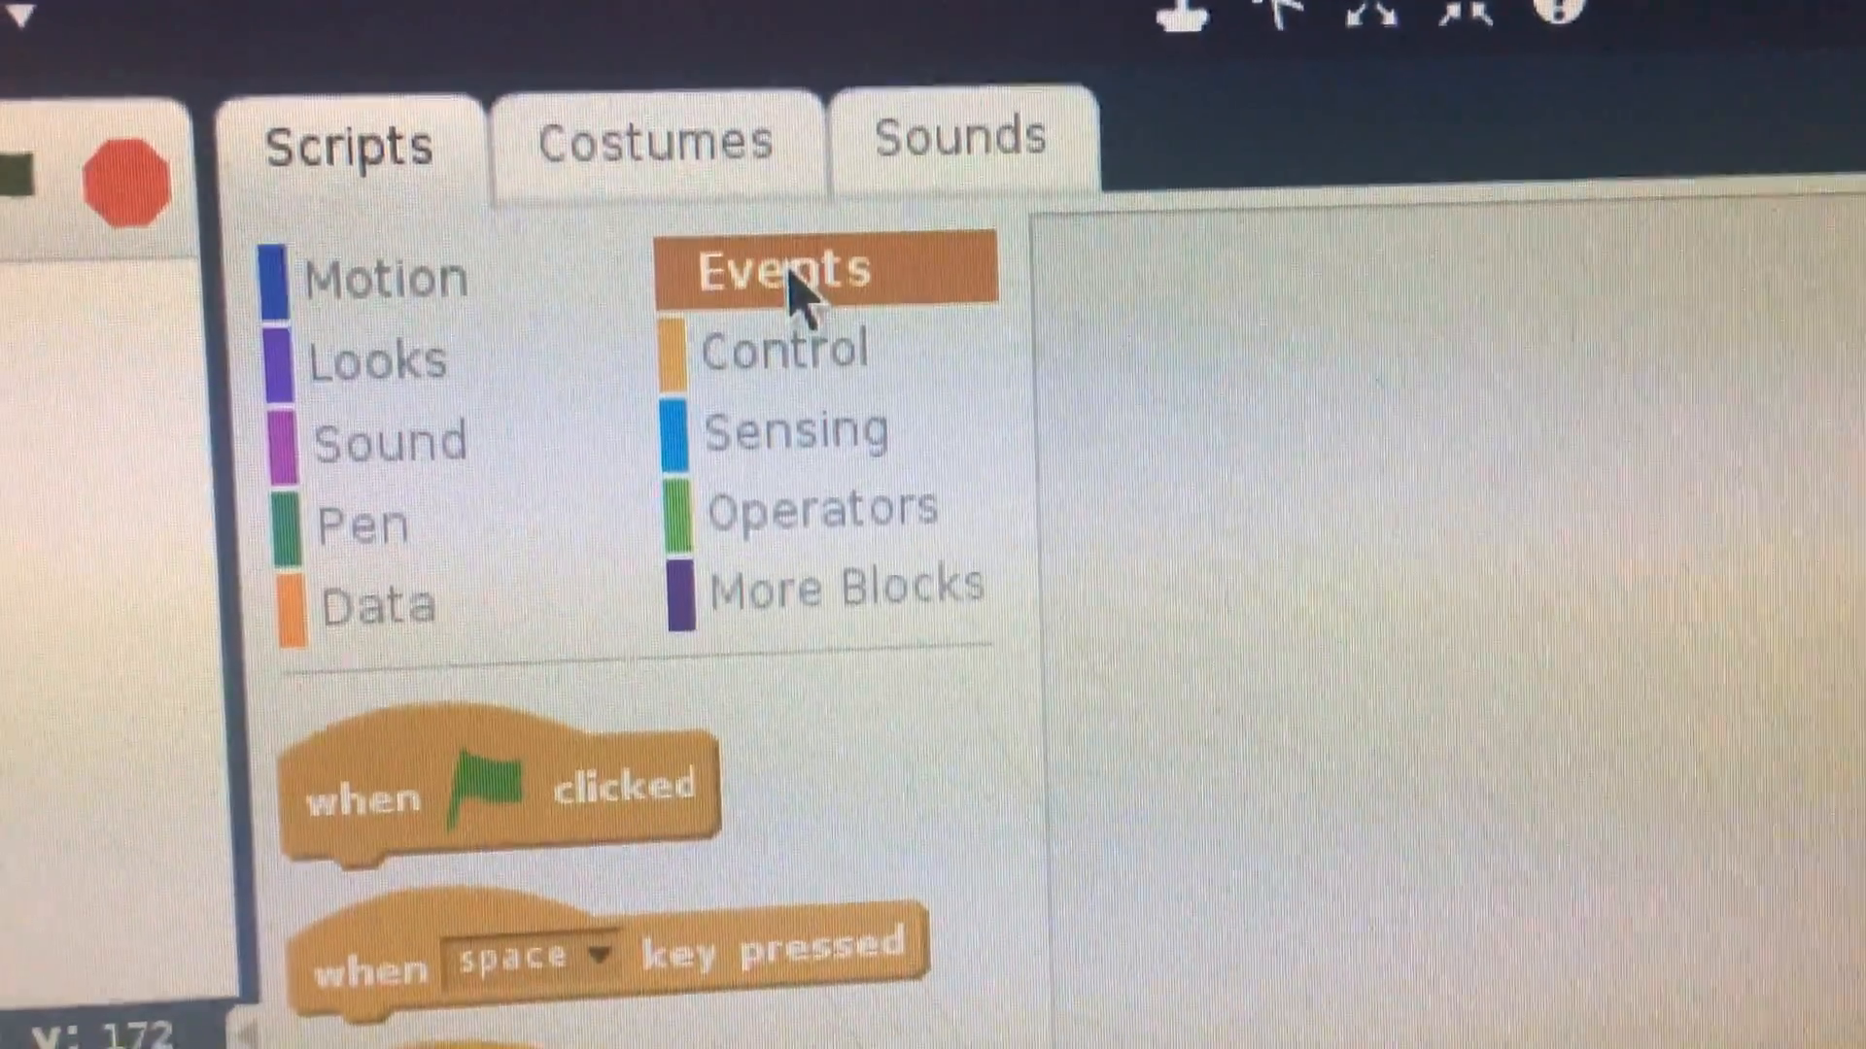
scroll("down", 3)
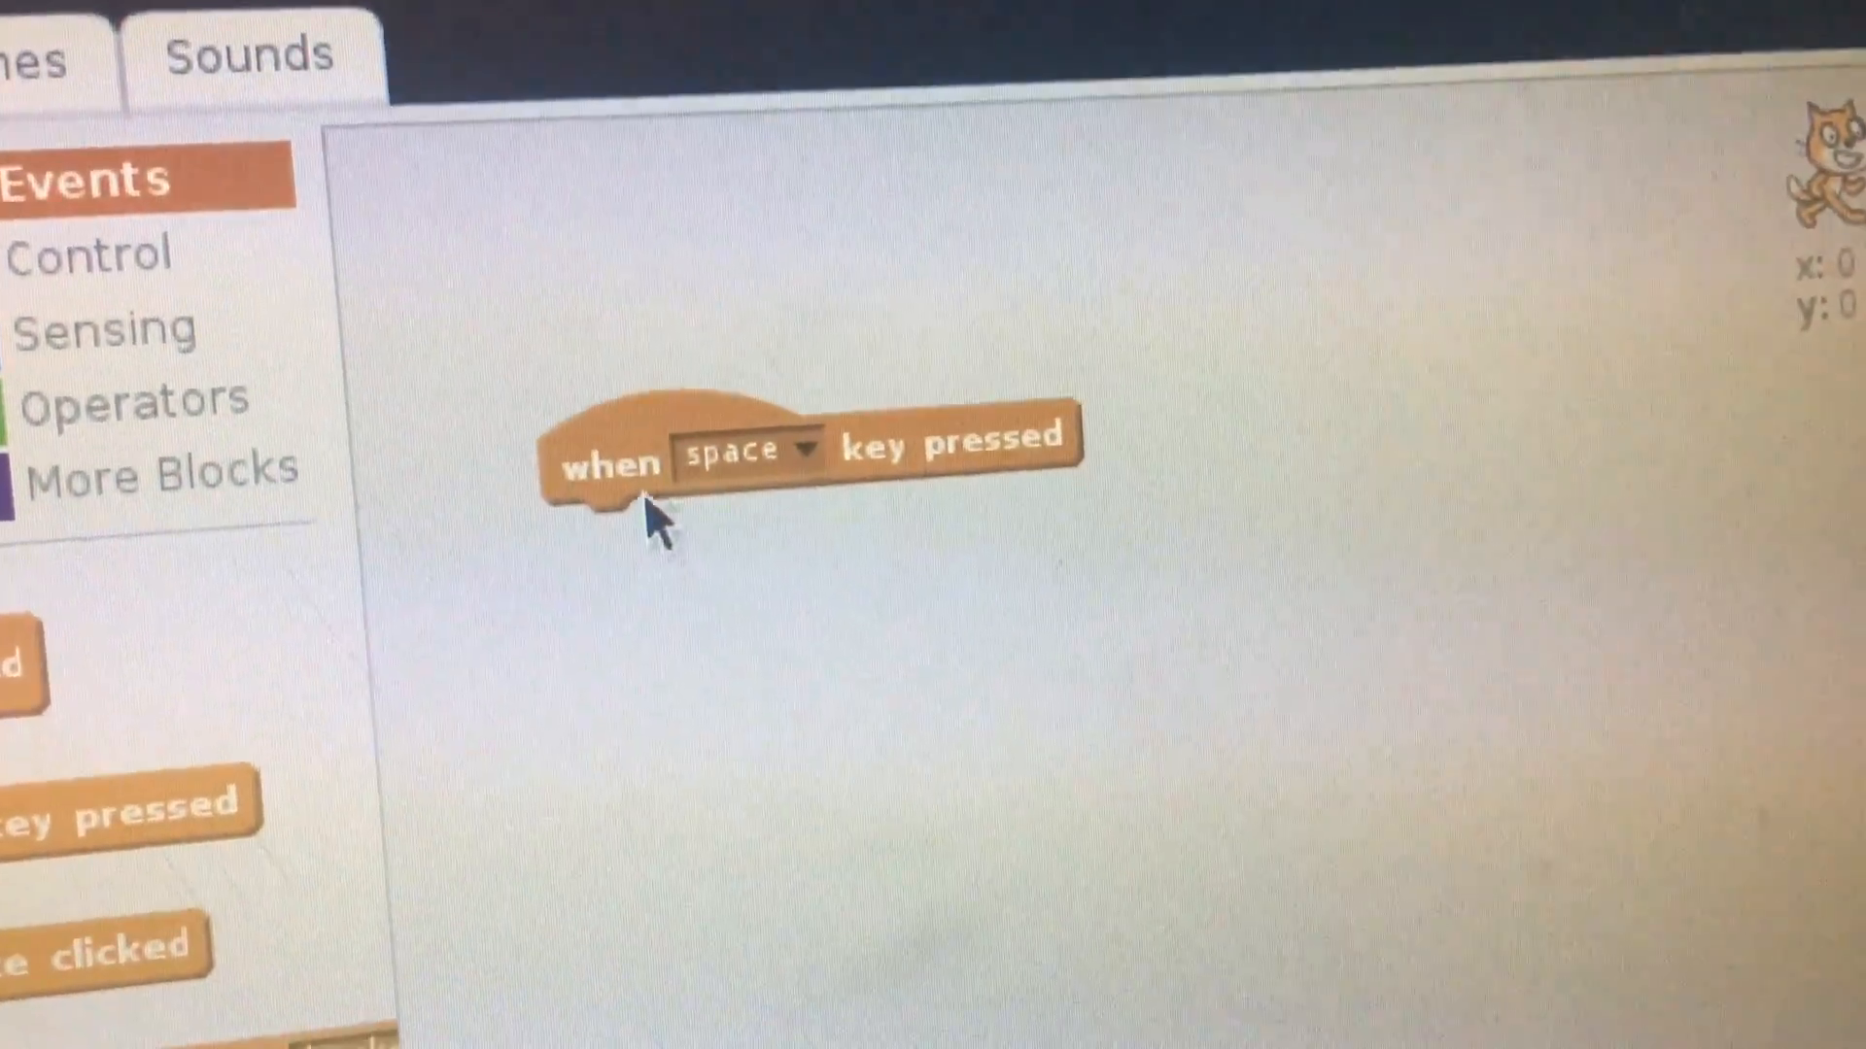
left_click(756, 458)
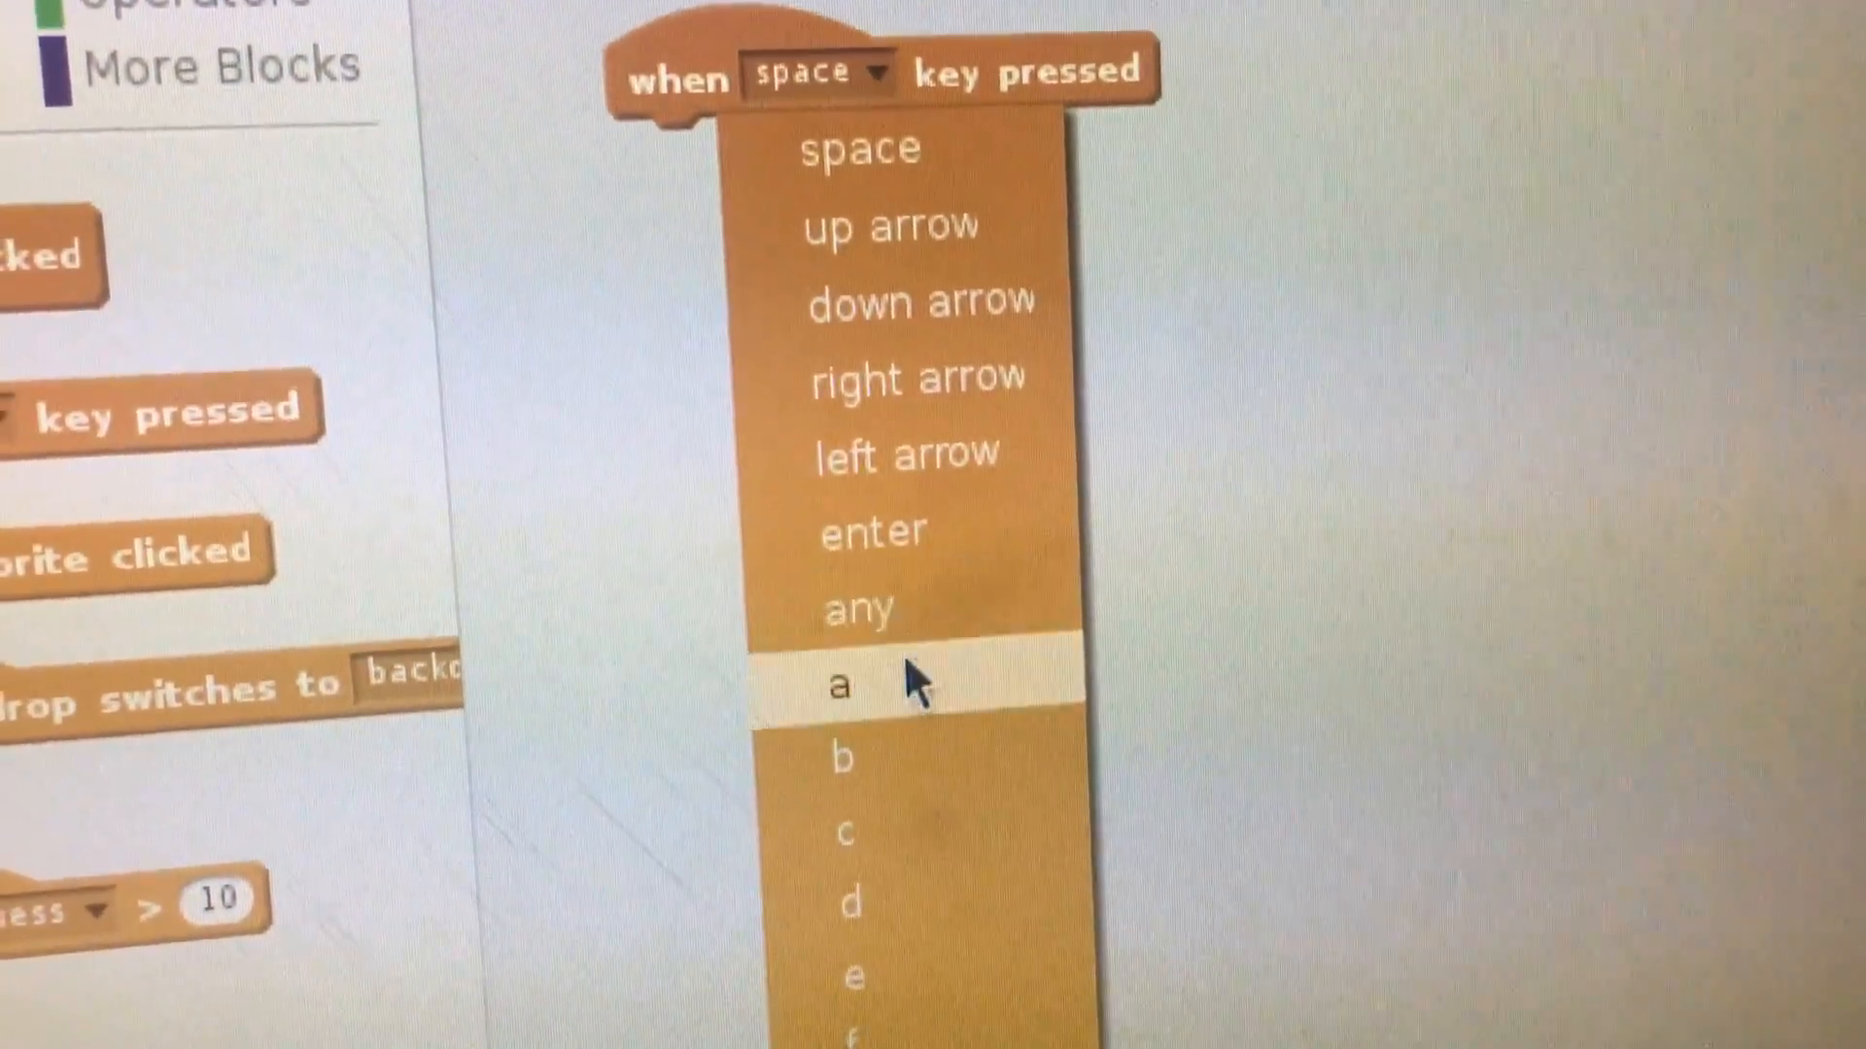
left_click(841, 685)
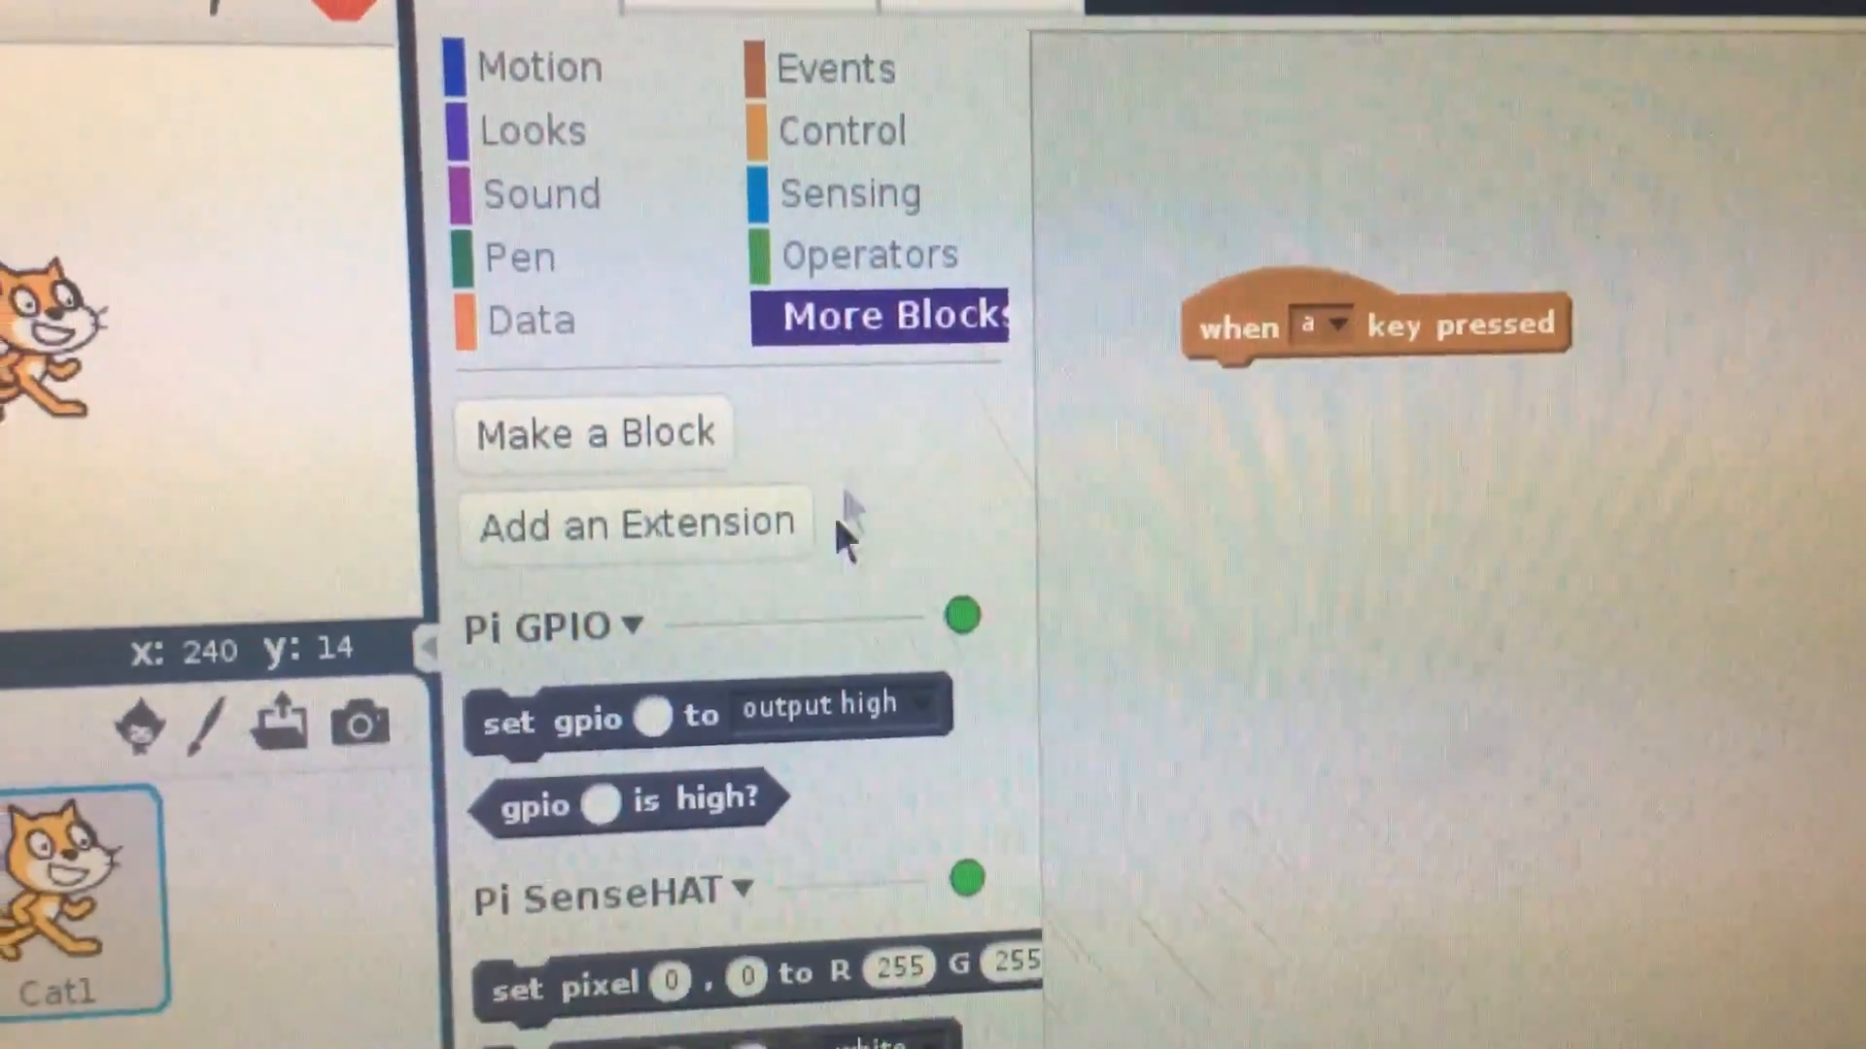
scroll("down", 3)
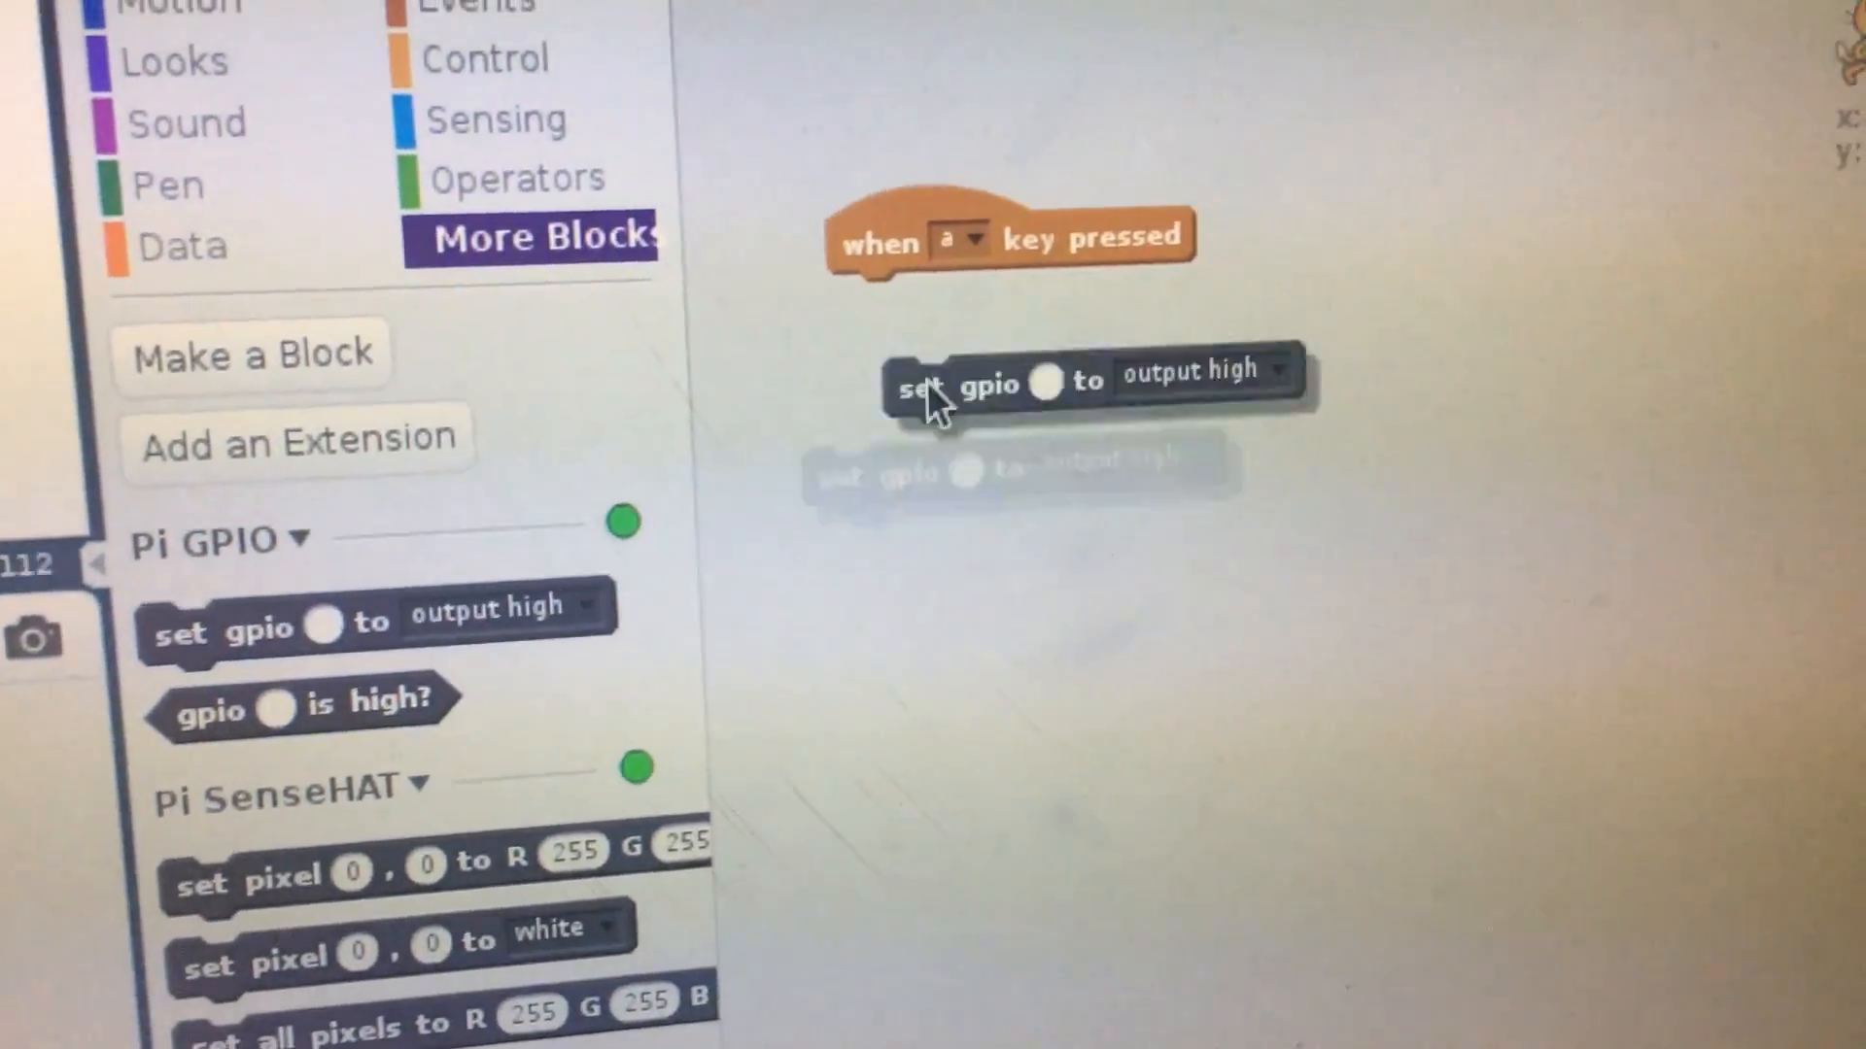
Snap a 'set gpio to output high' block under the 'when a key pressed' hat.
left_click_drag(976, 381, 832, 322)
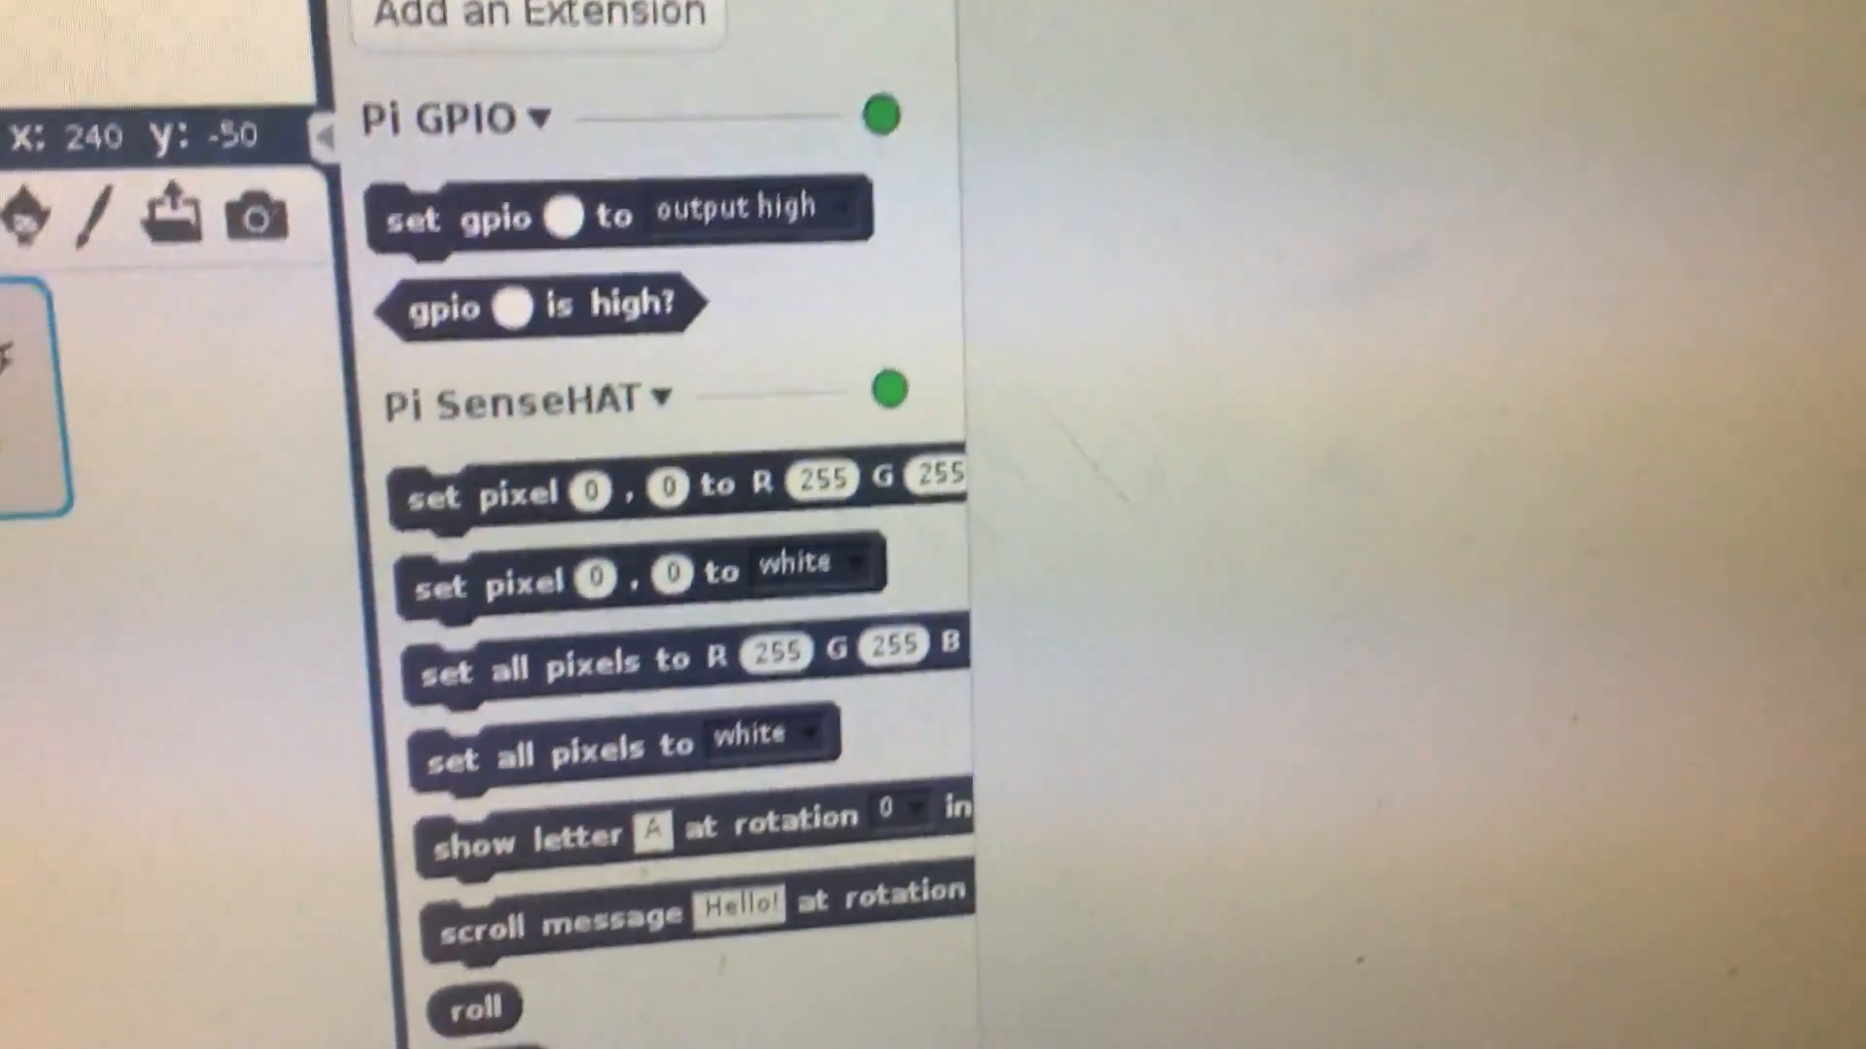
Scroll the Pi SenseHAT block list to find the scroll message block.
scroll("down", 3)
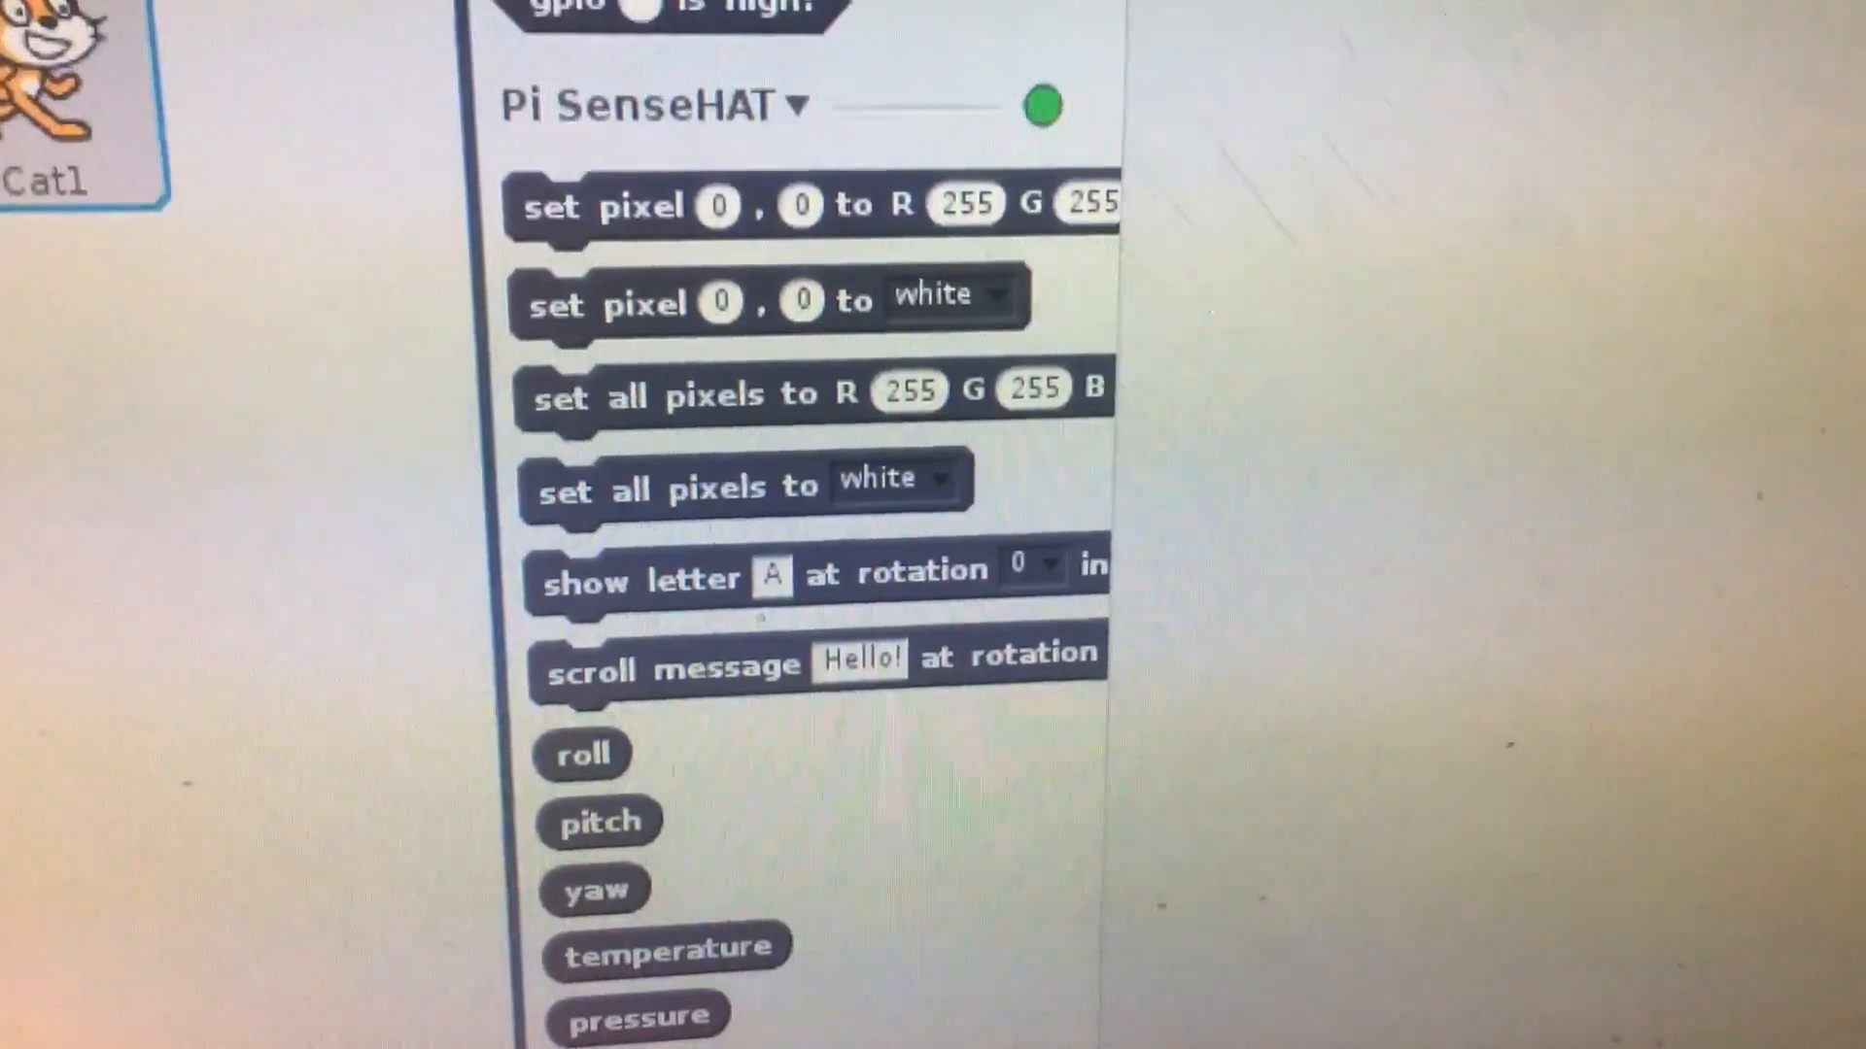
scroll("down", 3)
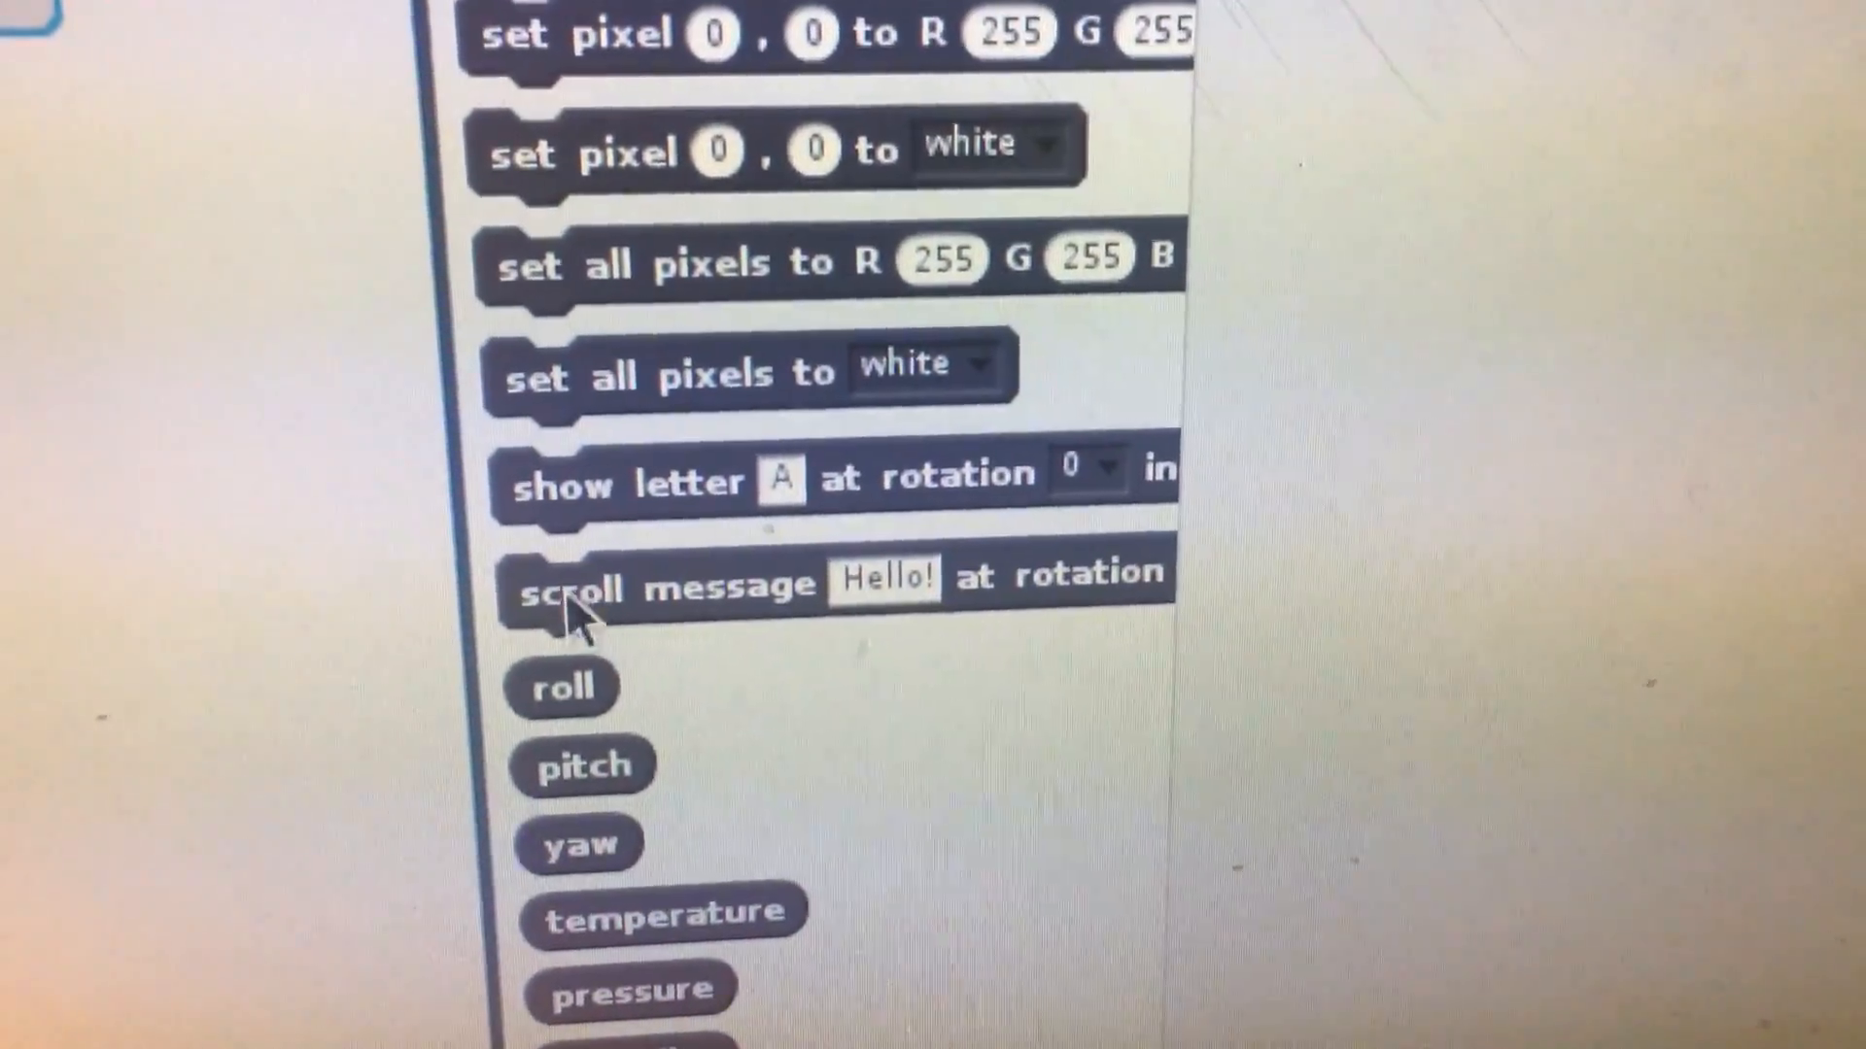
scroll("up", 3)
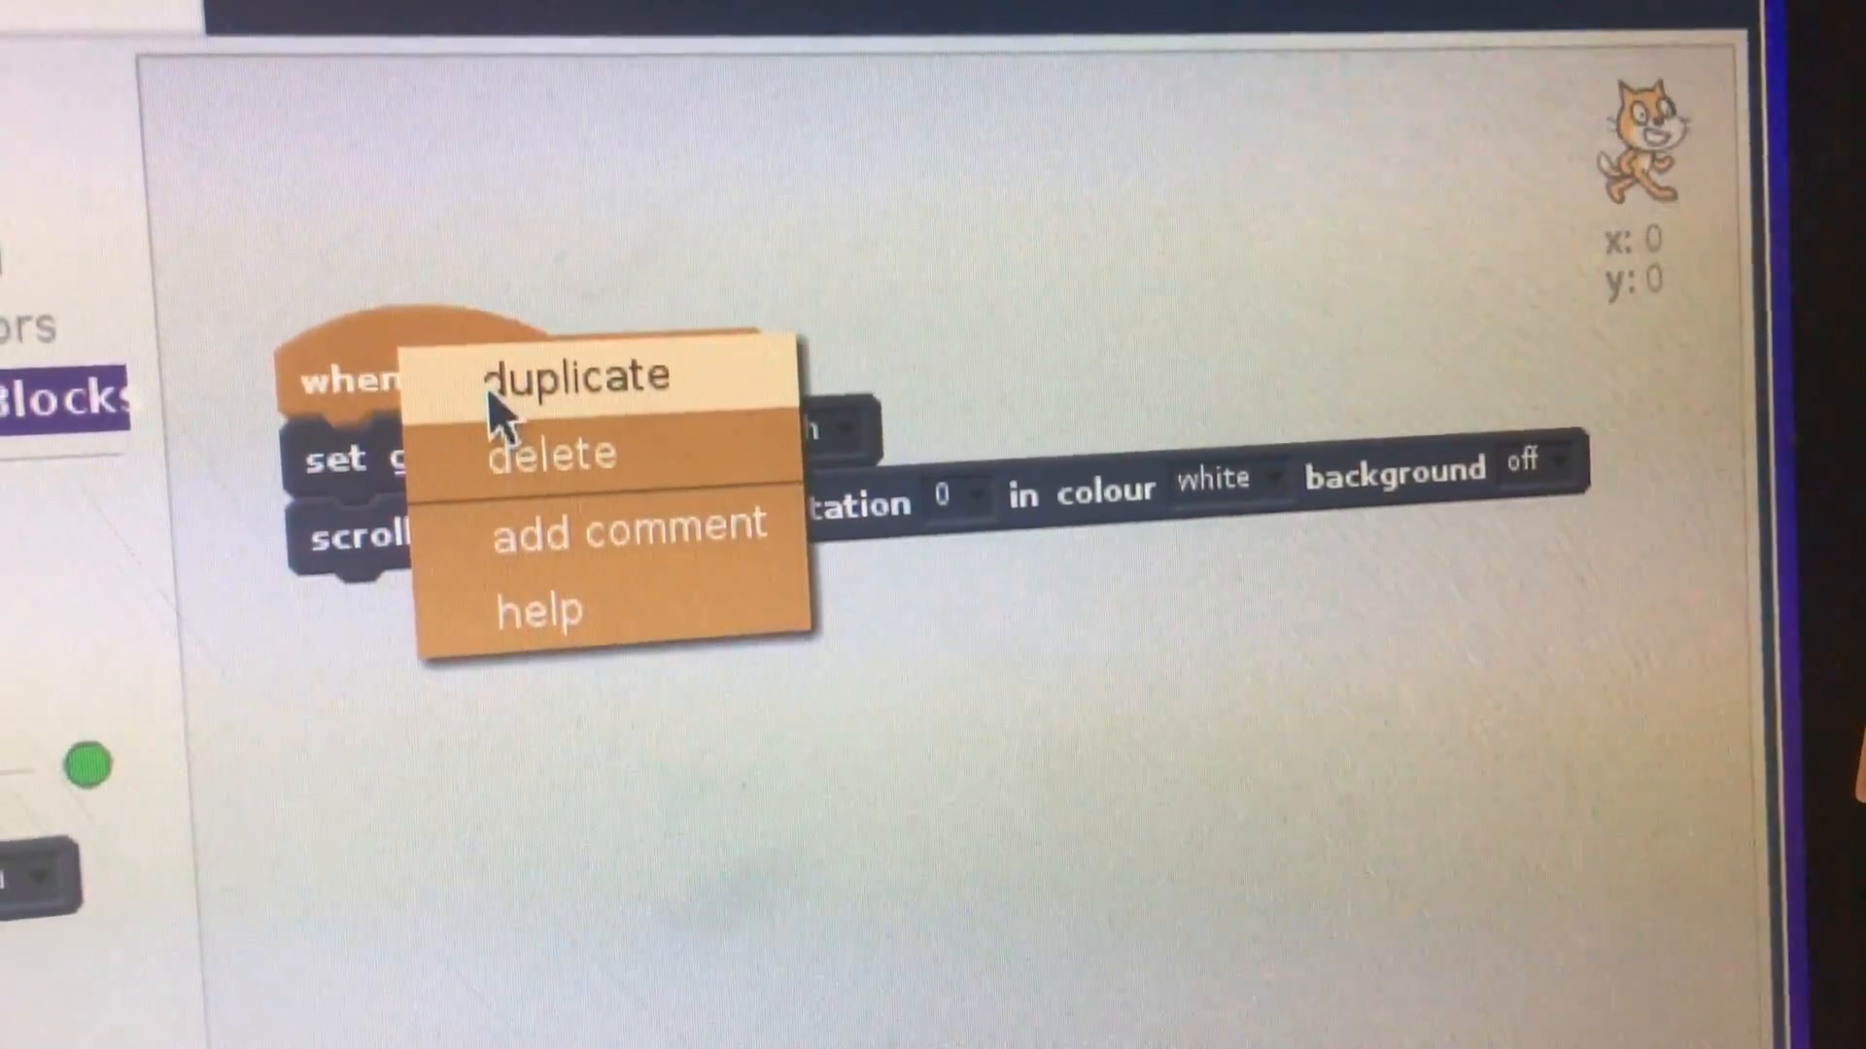
Duplicate the a-key script and start choosing a different trigger key for the copy.
left_click(574, 373)
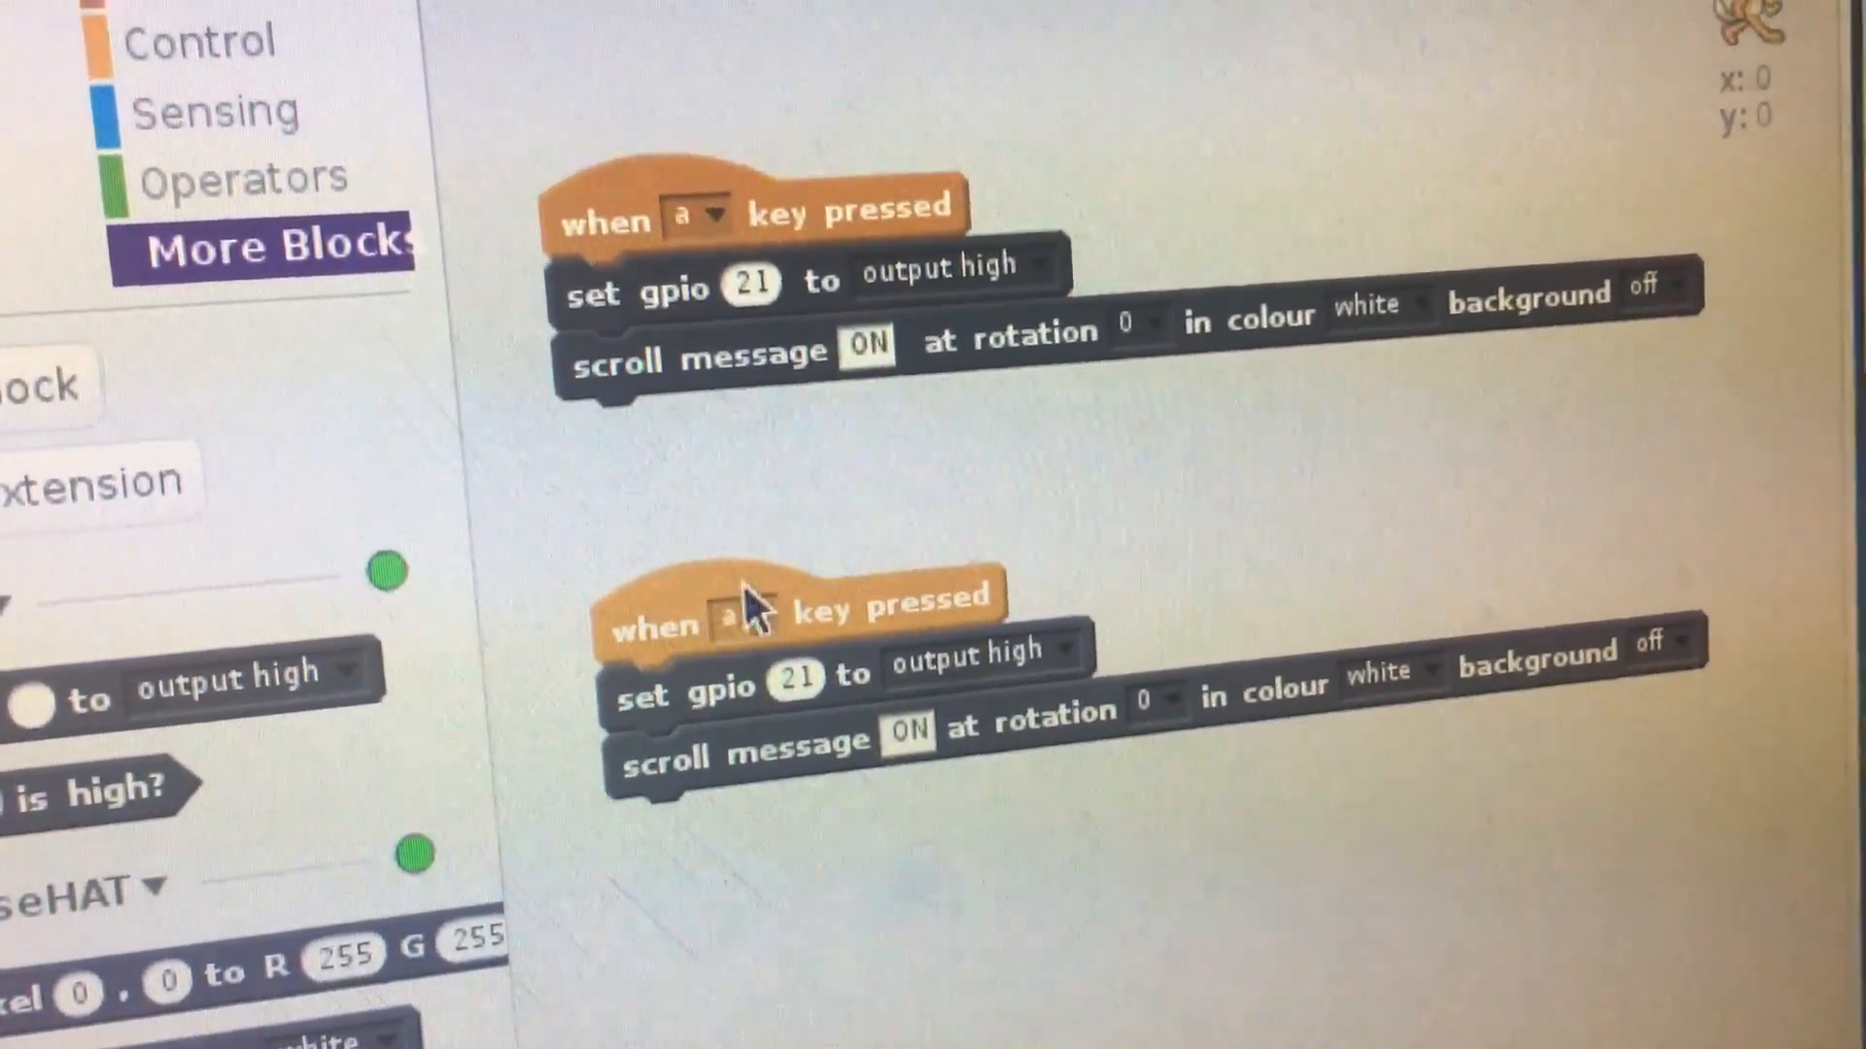
left_click(762, 605)
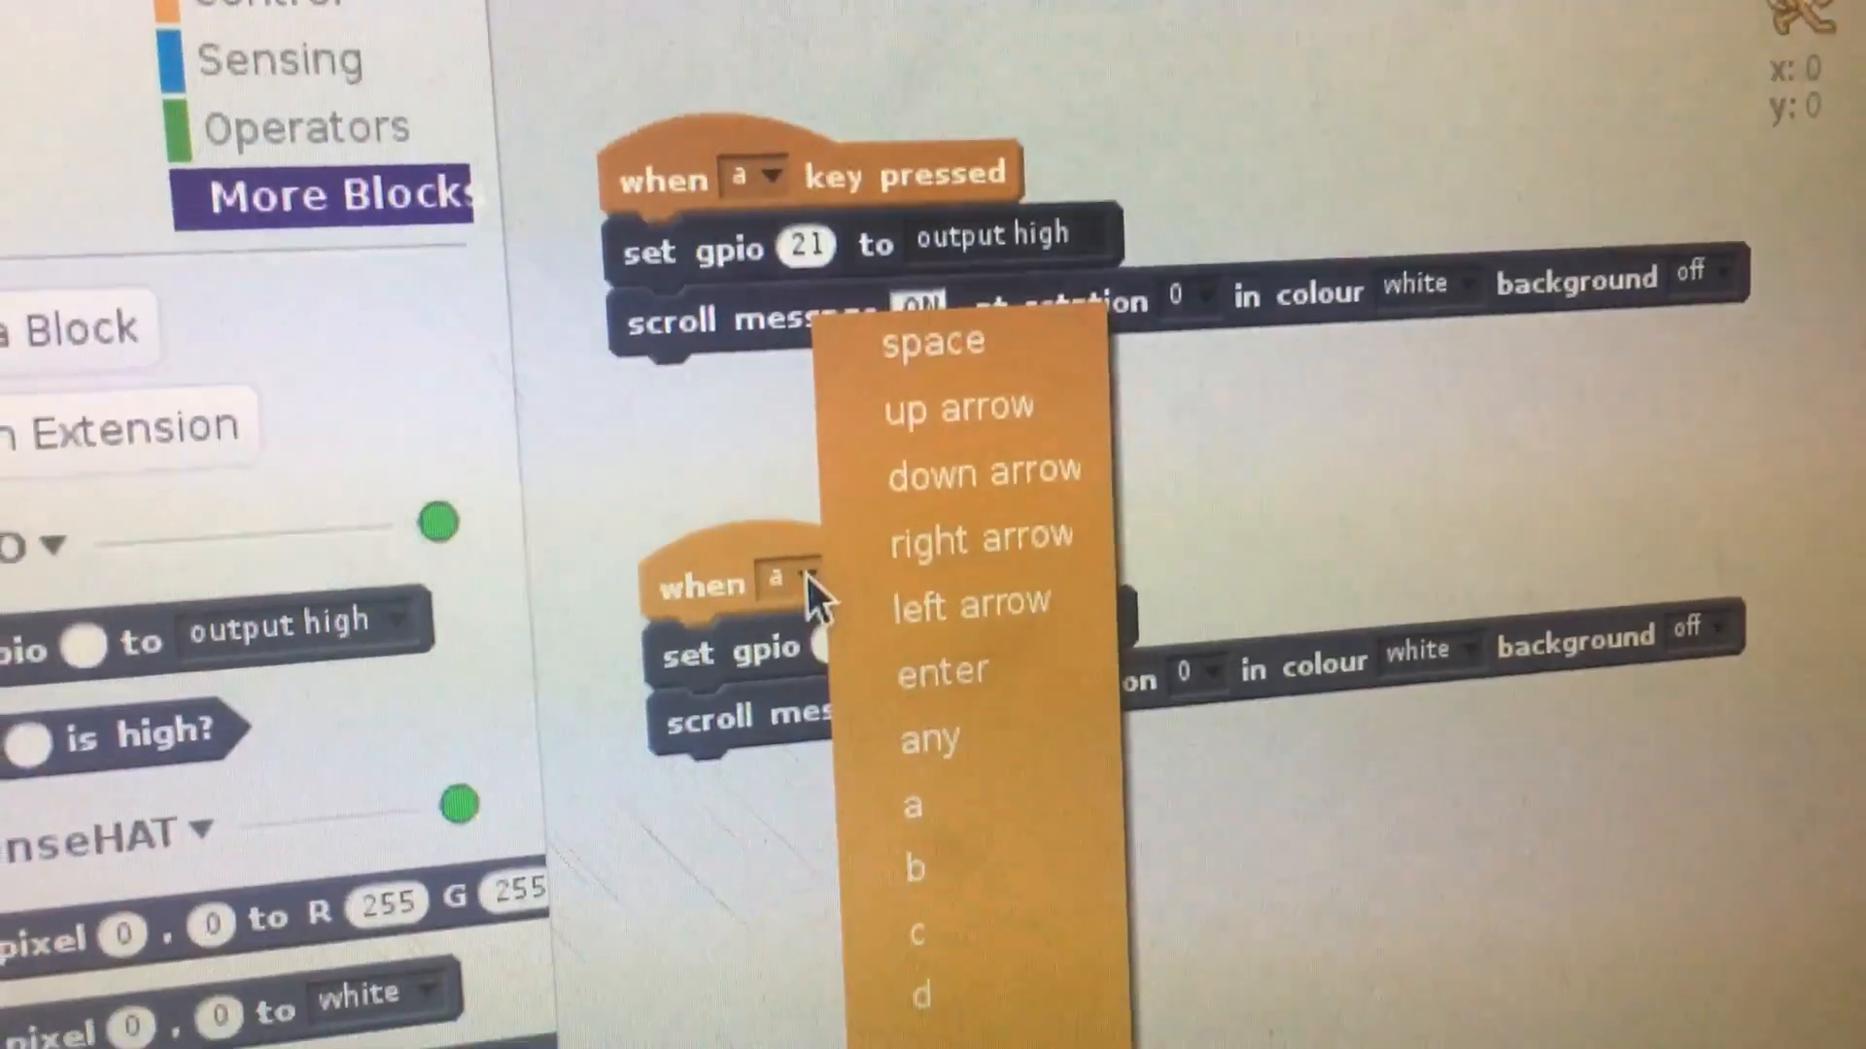